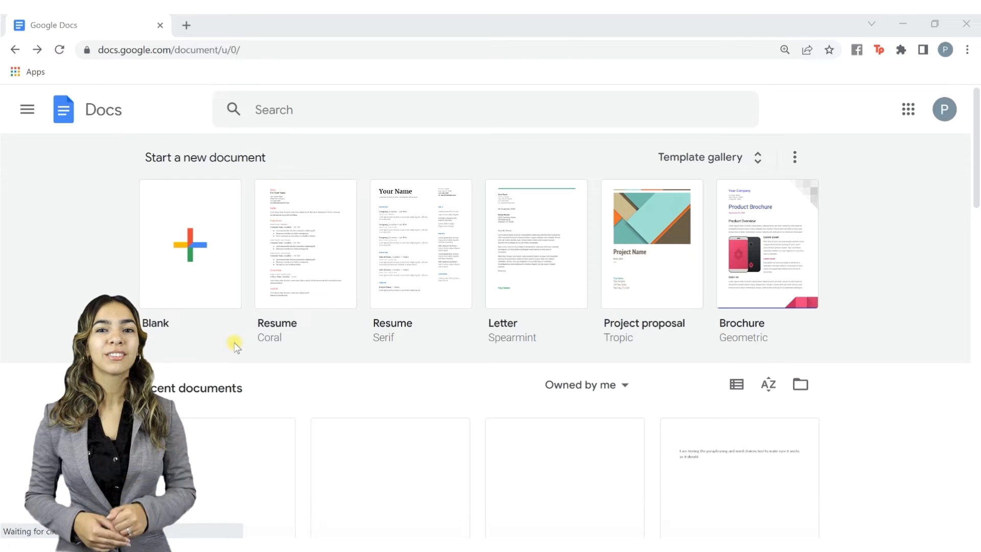
# Start a blank Google Docs document and reach the add-ons marketplace from Extensions
pyautogui.click(191, 244)
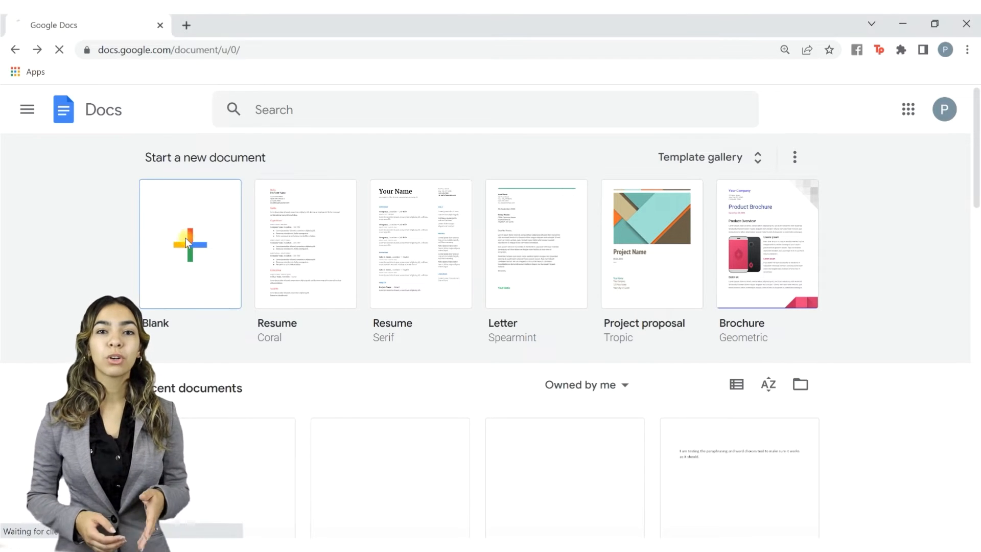
pyautogui.click(190, 243)
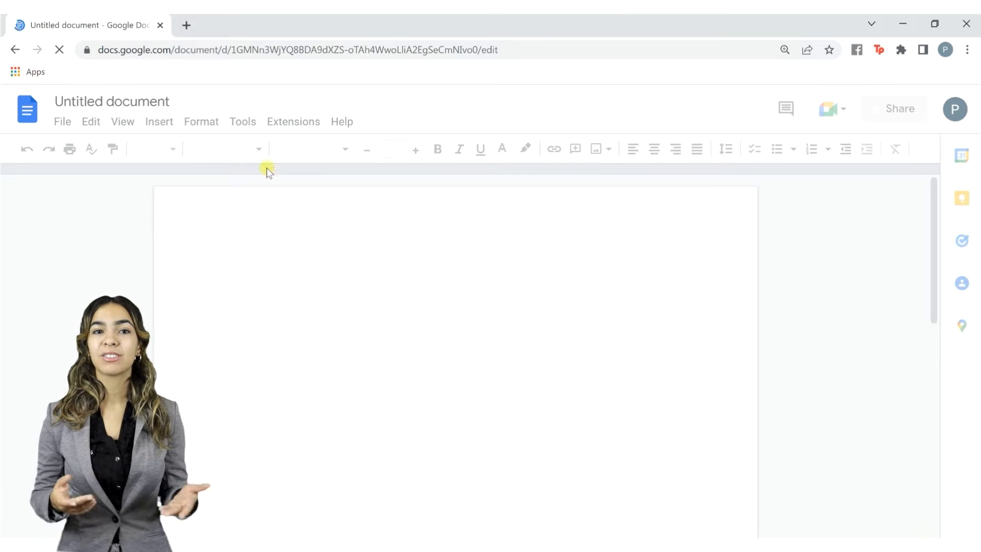
pyautogui.click(346, 133)
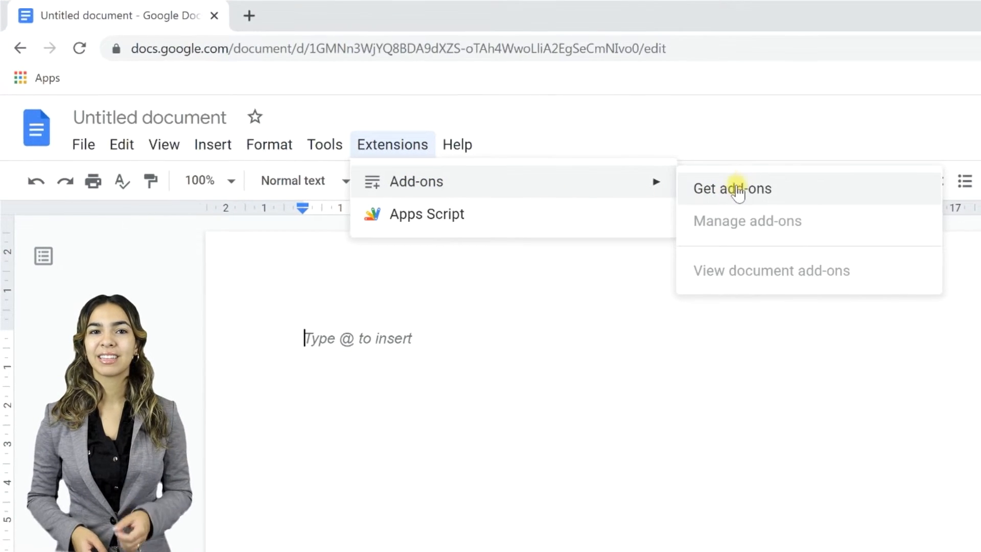
pyautogui.click(732, 189)
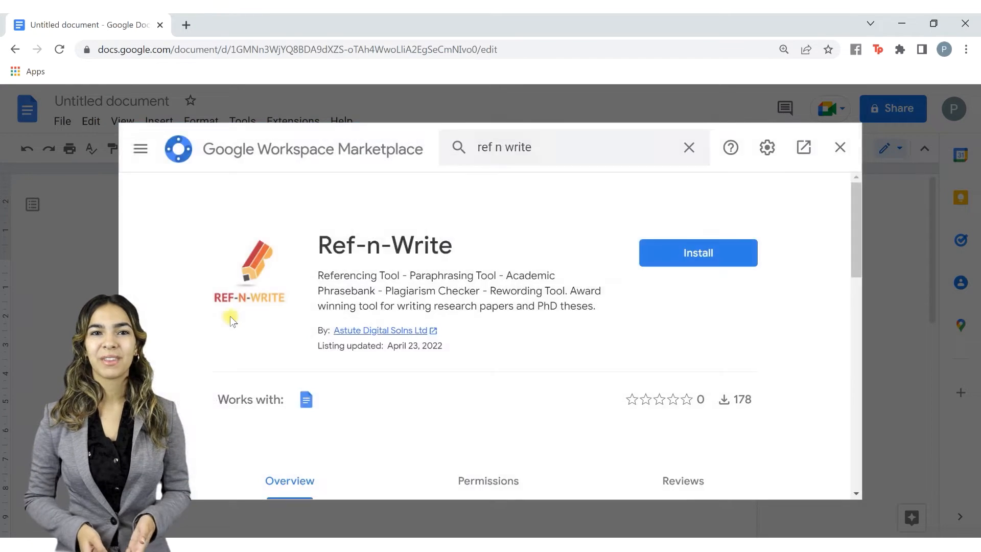
# Install the Ref-n-Write add-on, authorising it with the chosen Google account
pyautogui.click(697, 252)
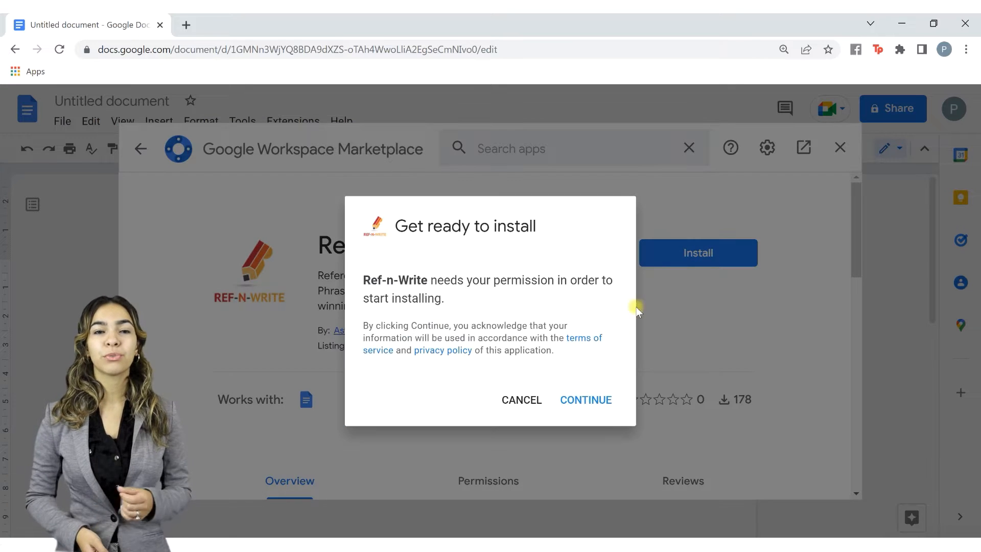
pyautogui.click(584, 399)
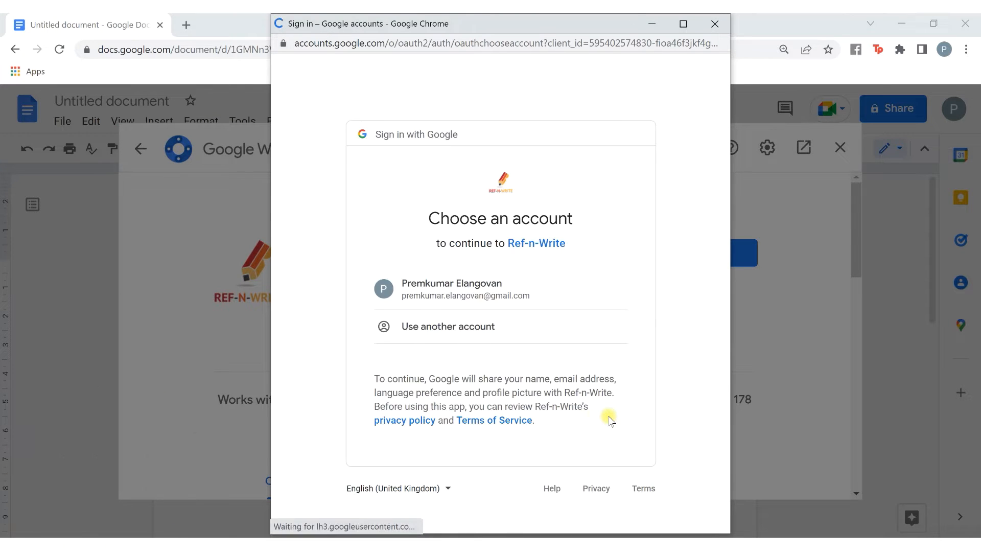
pyautogui.click(451, 288)
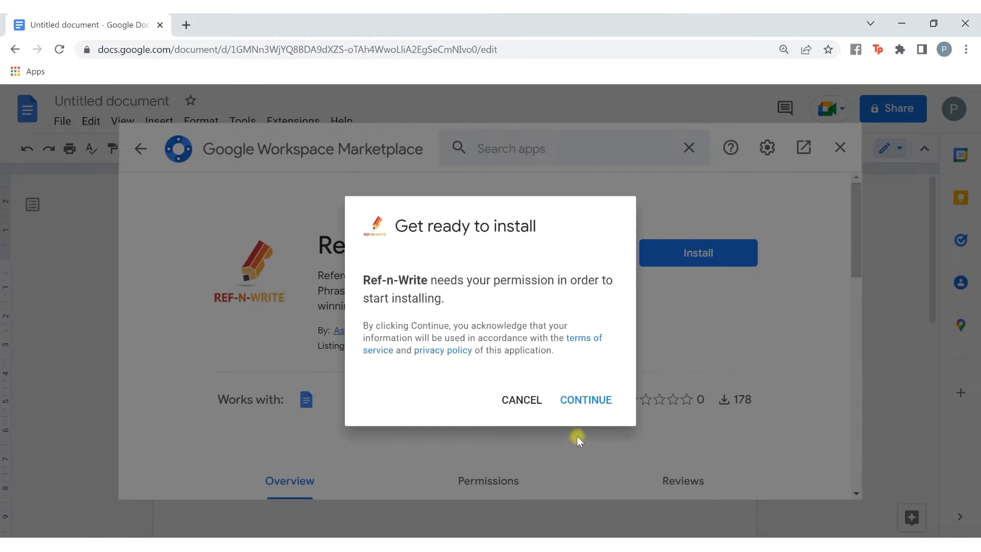
pyautogui.click(585, 399)
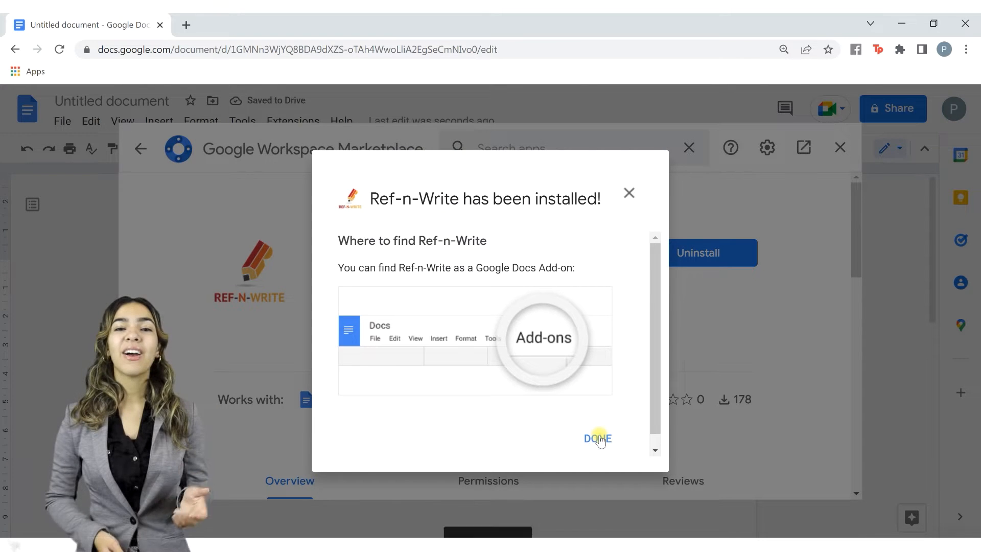
pyautogui.click(595, 439)
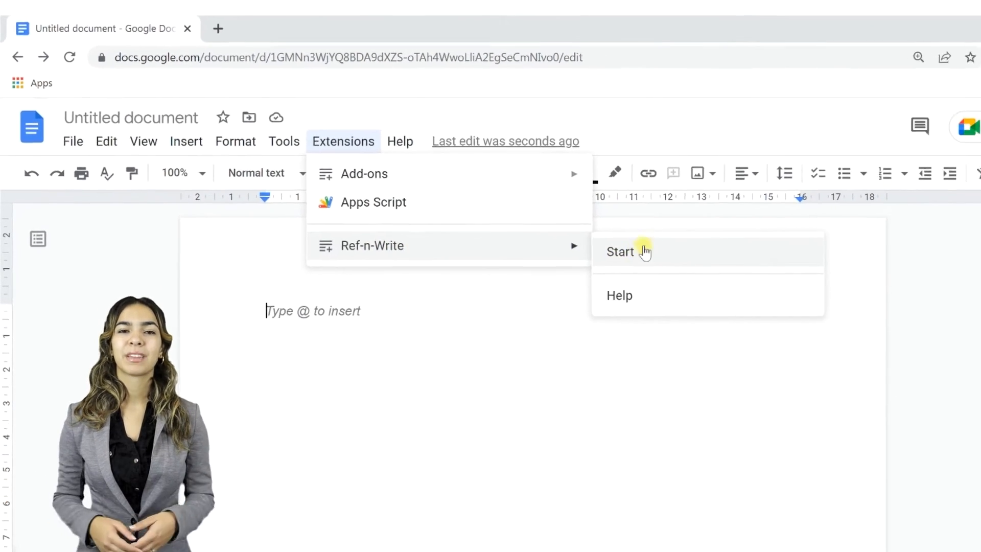
# Launch Ref-n-Write in the sidebar and proceed past the welcome screen
pyautogui.click(621, 251)
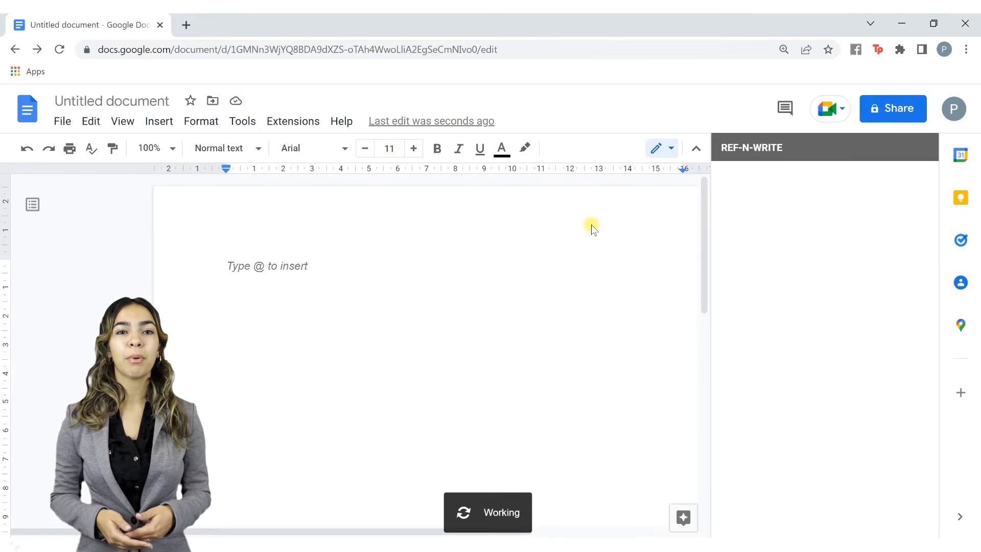
pyautogui.click(682, 132)
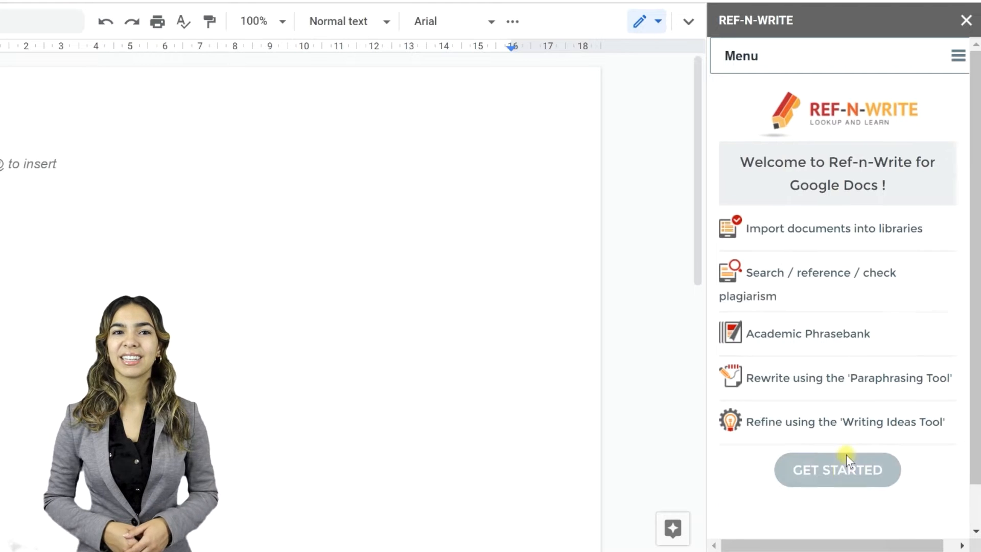
pyautogui.click(838, 470)
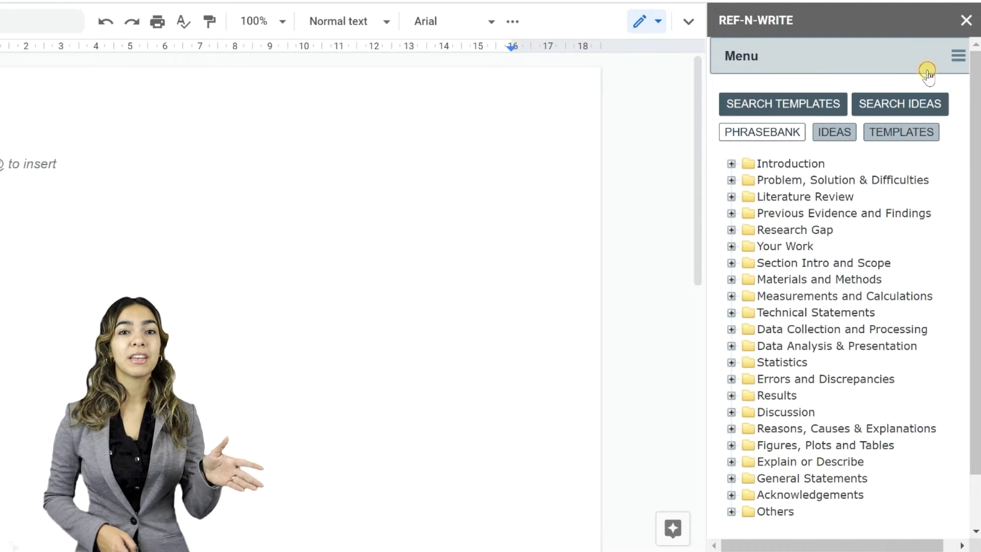
# Activate the full version with email and license code on the Account page
pyautogui.click(958, 55)
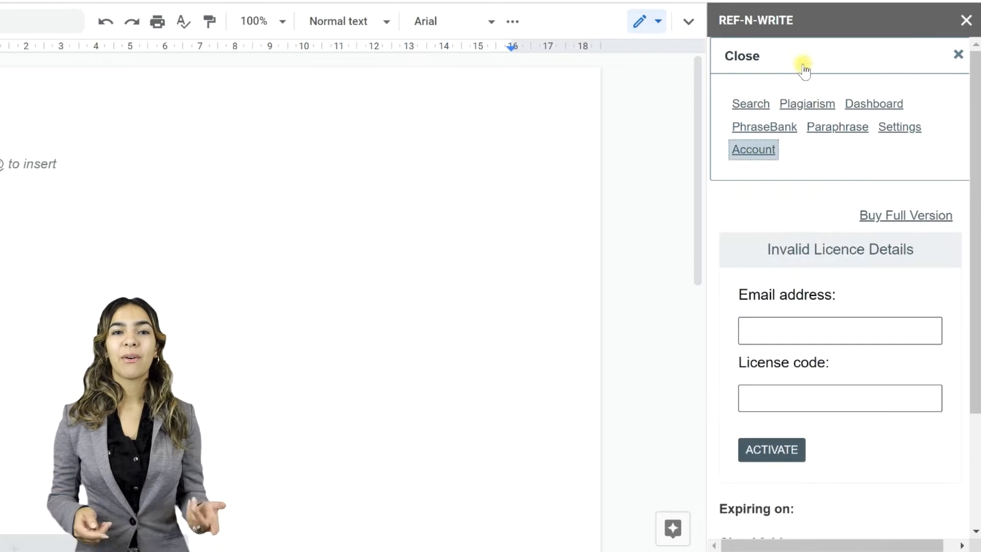
pyautogui.click(741, 55)
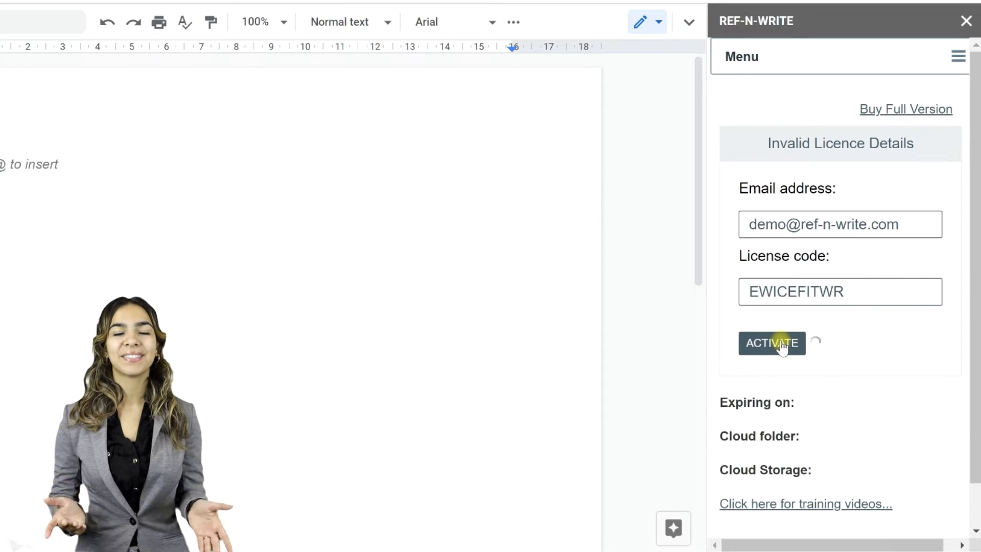
pyautogui.click(772, 343)
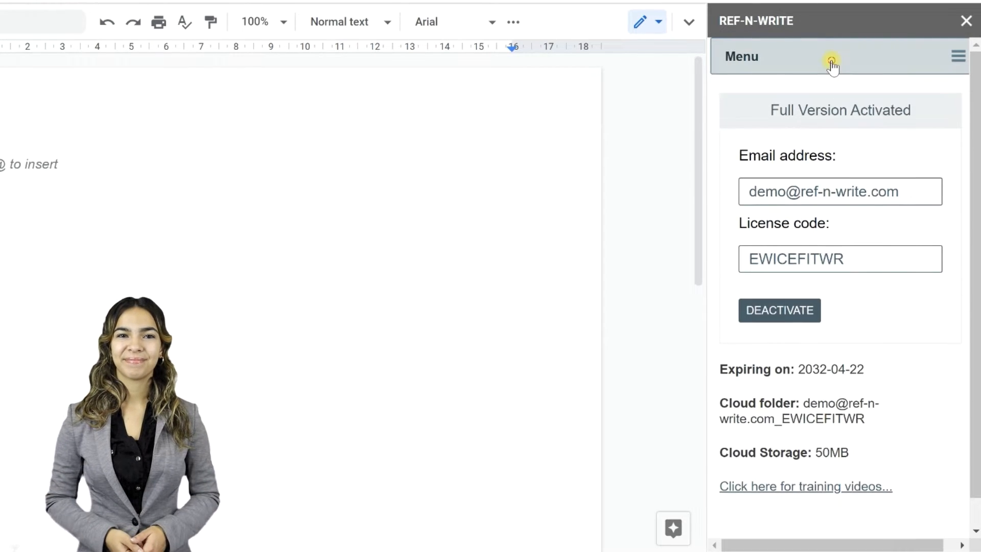
pyautogui.click(833, 56)
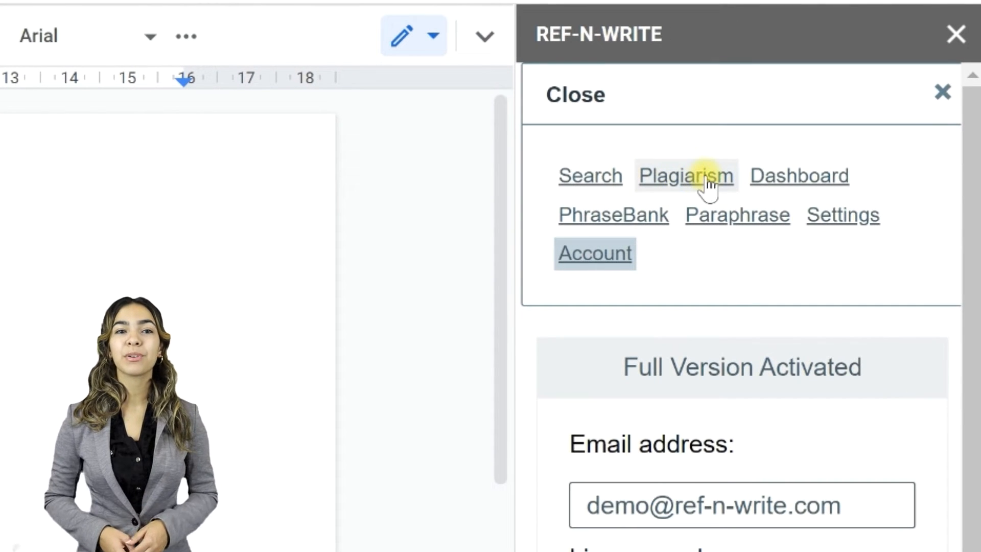
pyautogui.moveTo(826, 165)
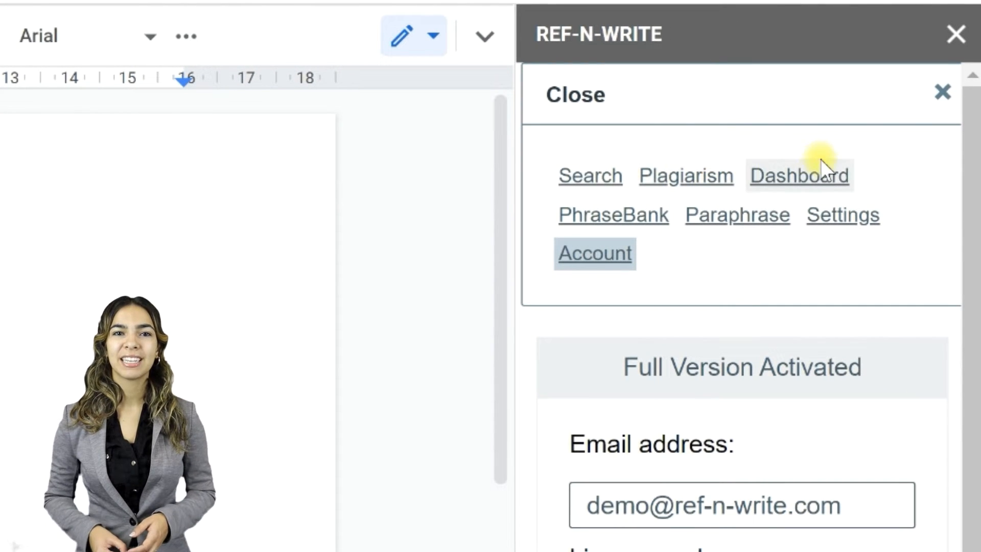
# Write 'This is test' in the document, search it, then show the library import dashboard
pyautogui.click(799, 175)
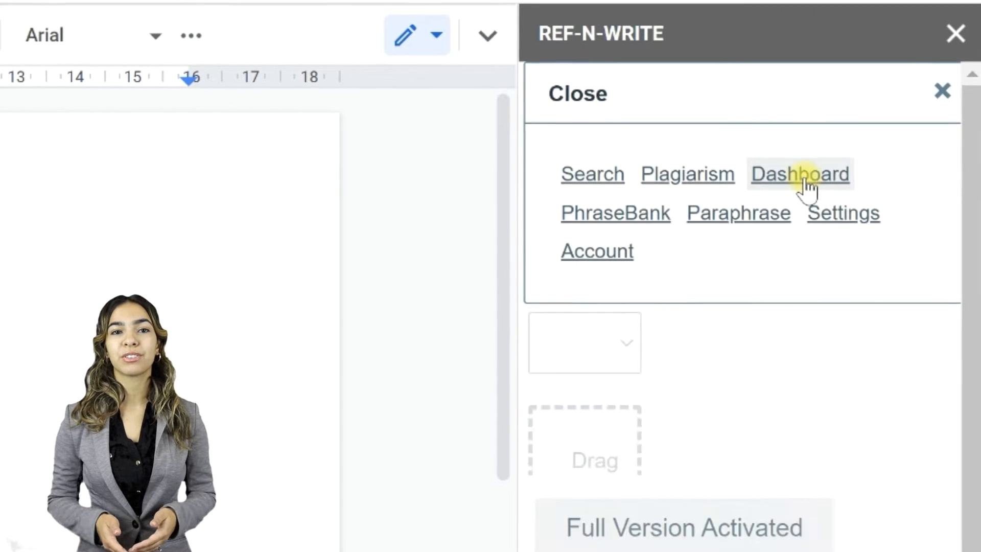
pyautogui.click(800, 174)
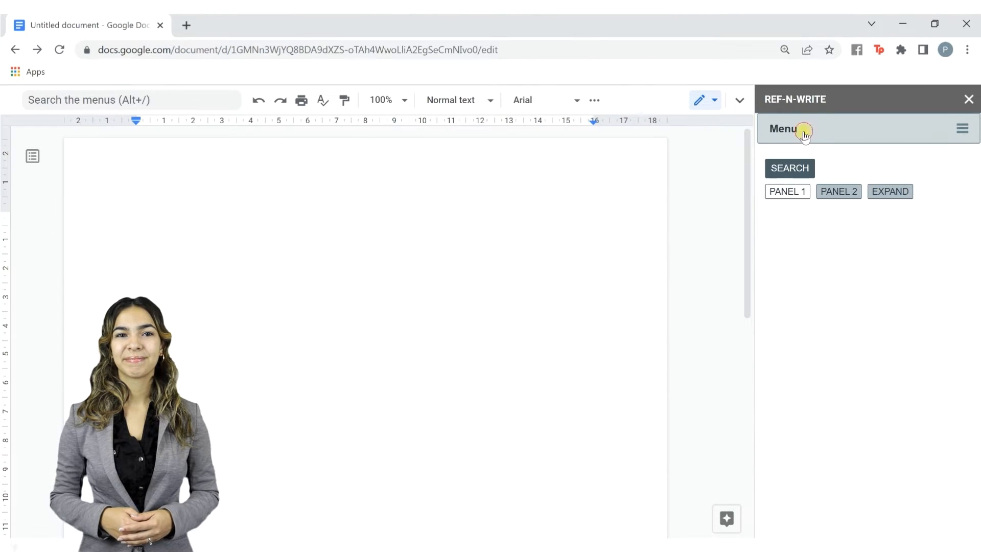
pyautogui.write('This is test')
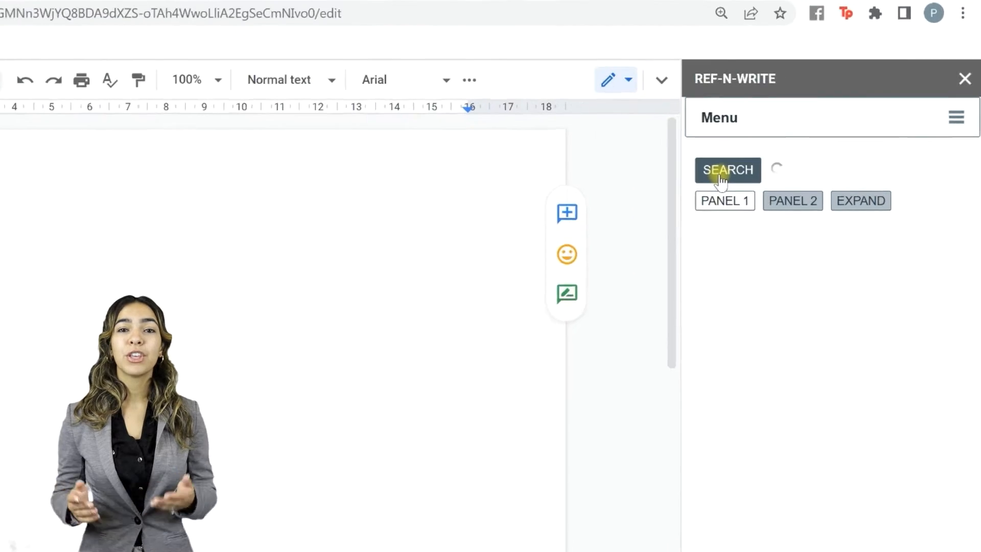
pyautogui.click(727, 170)
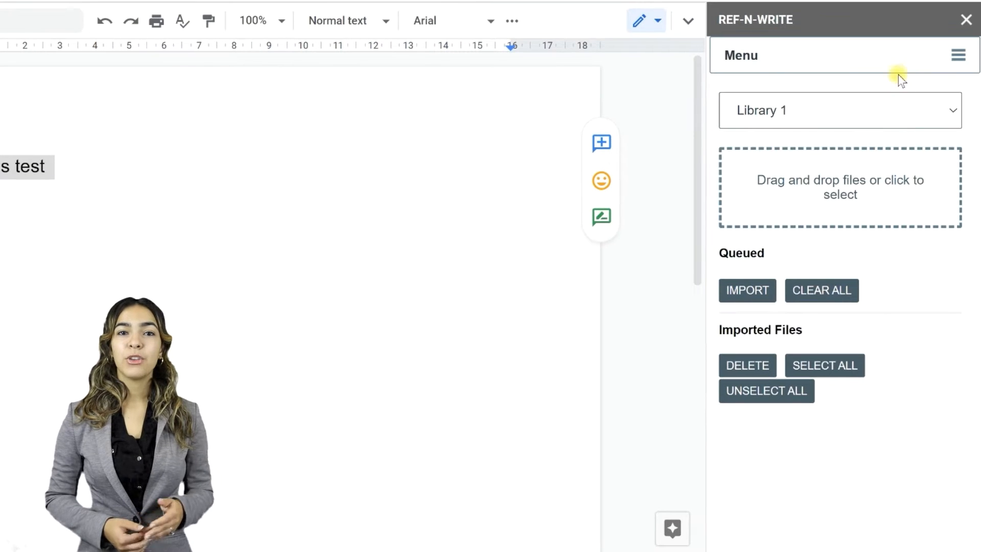
pyautogui.click(839, 111)
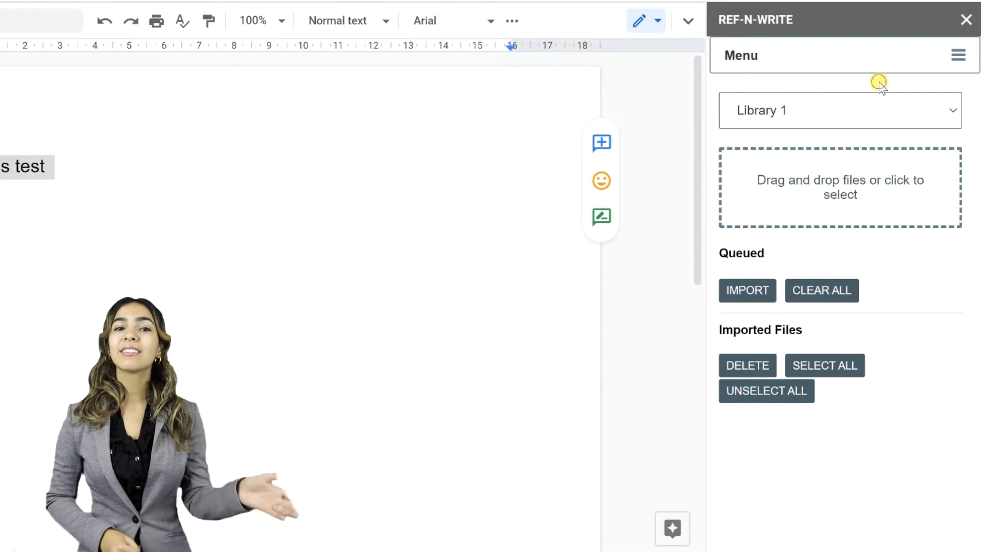
# Rename library 1 to Reference in the settings
pyautogui.click(958, 55)
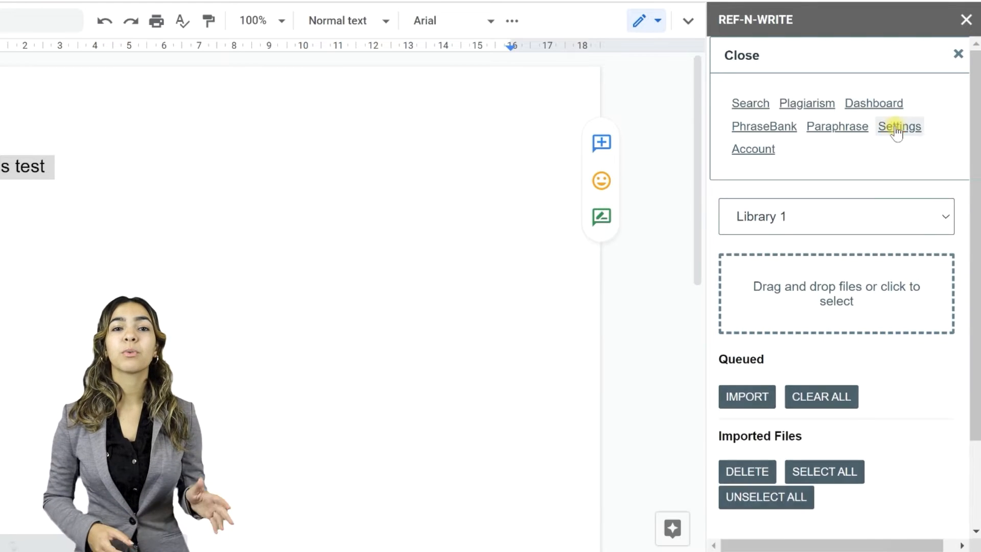
pyautogui.click(898, 126)
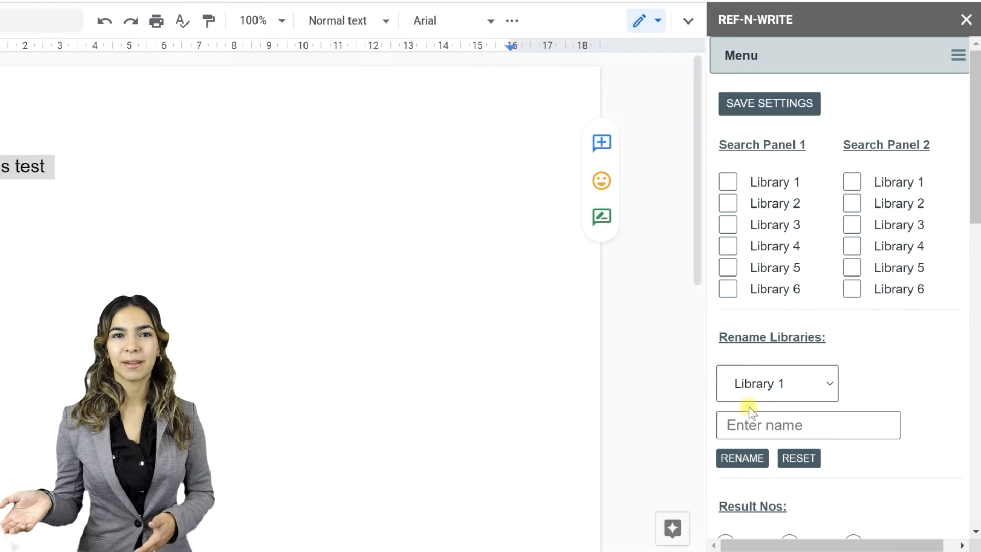
pyautogui.write('Reference')
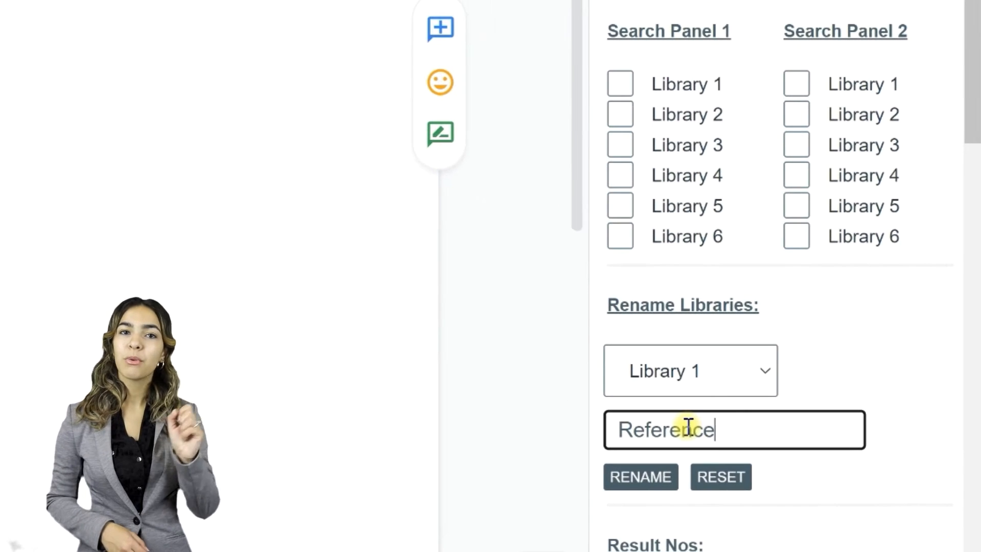
pyautogui.click(640, 477)
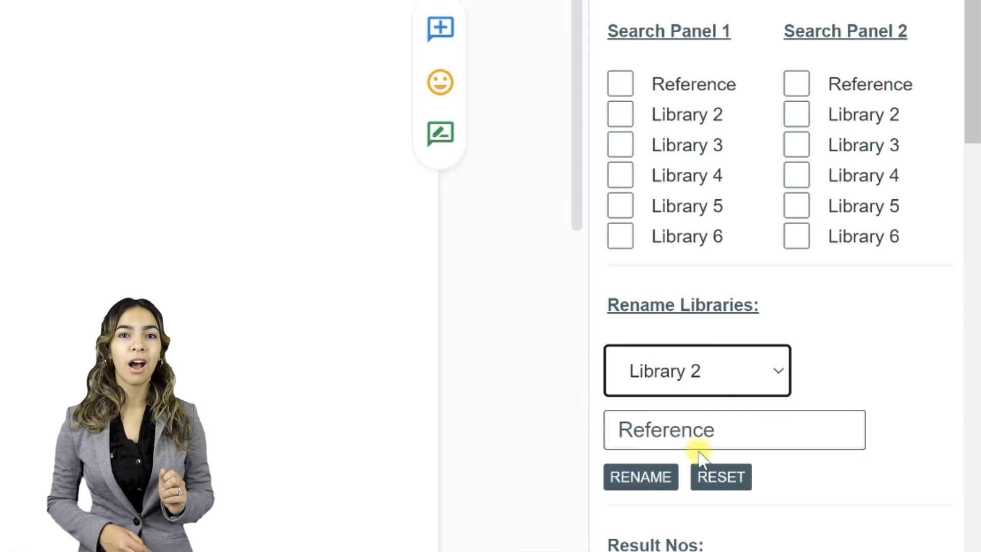
# Rename library 2 to MyDocs
pyautogui.write('MyDocs')
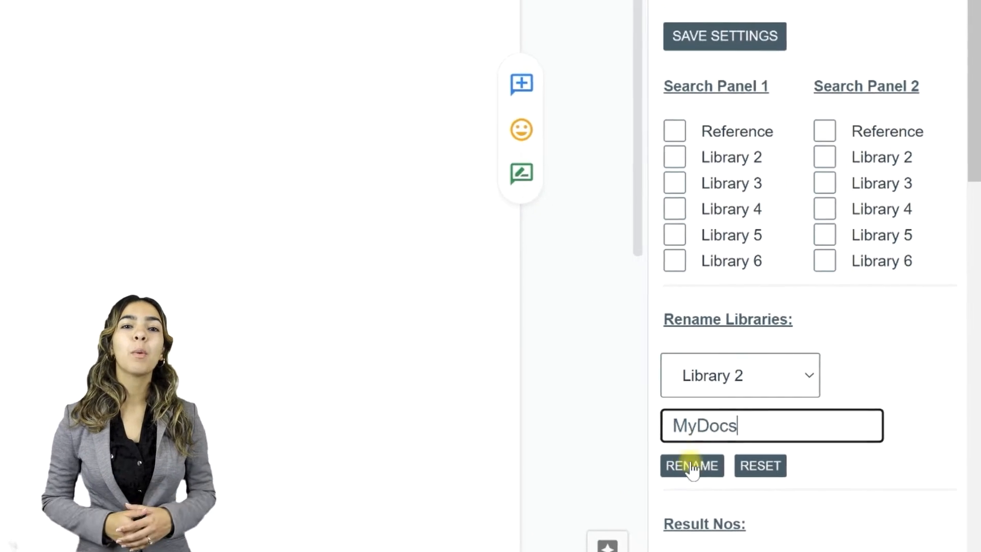
pyautogui.click(692, 466)
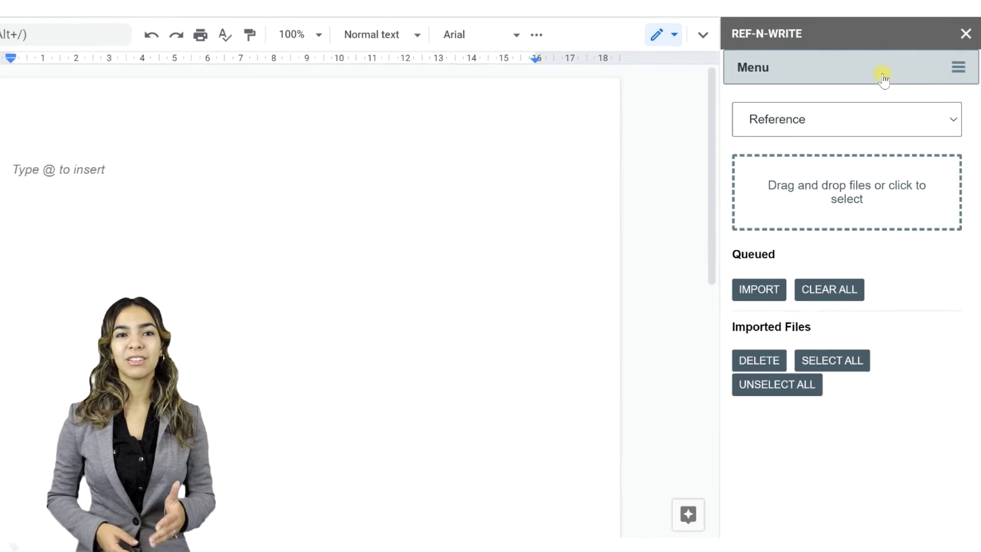
# Queue papers from a demo folder and import them into the Reference library
pyautogui.click(846, 192)
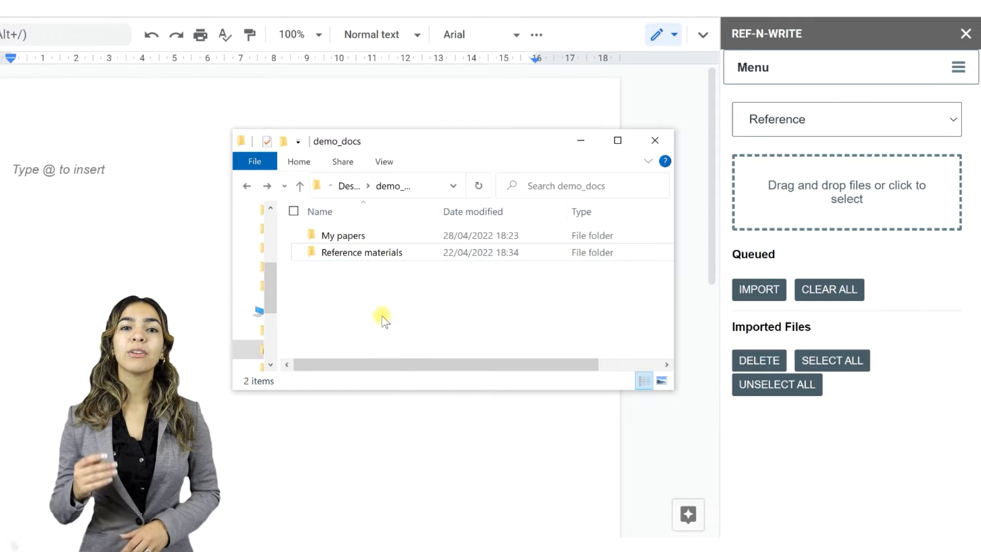
pyautogui.doubleClick(362, 253)
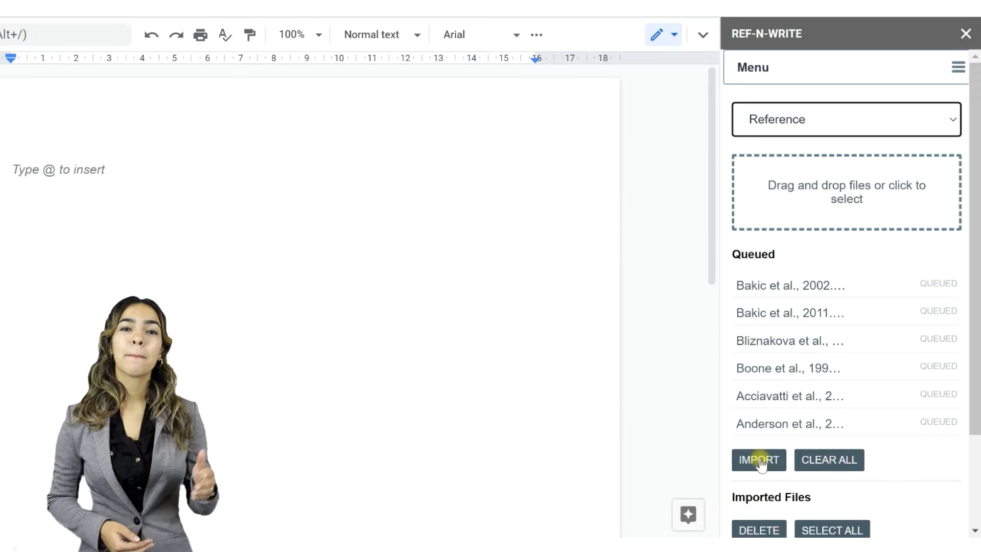
pyautogui.click(759, 460)
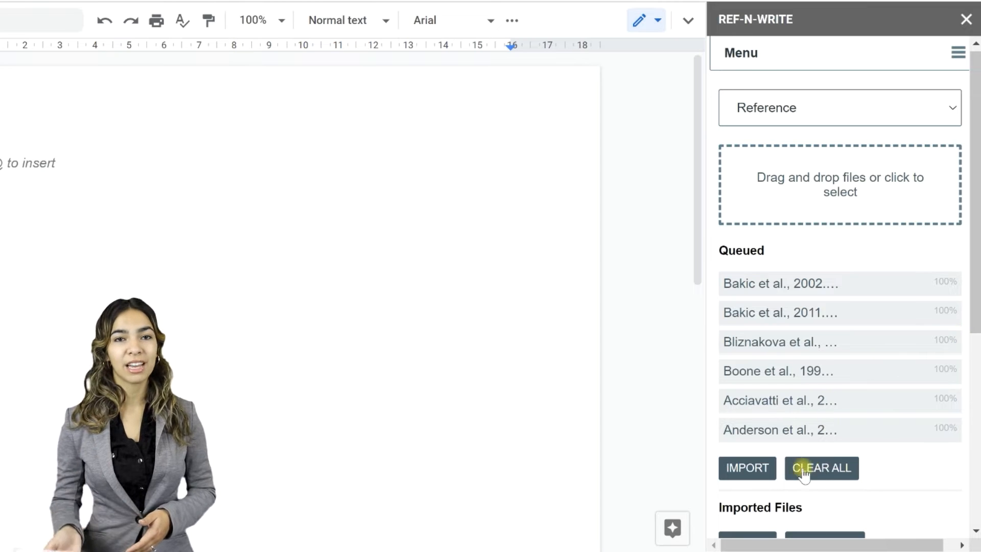
# Clear the finished uploads, switch to MyDocs and pick two of my own papers to upload
pyautogui.click(838, 107)
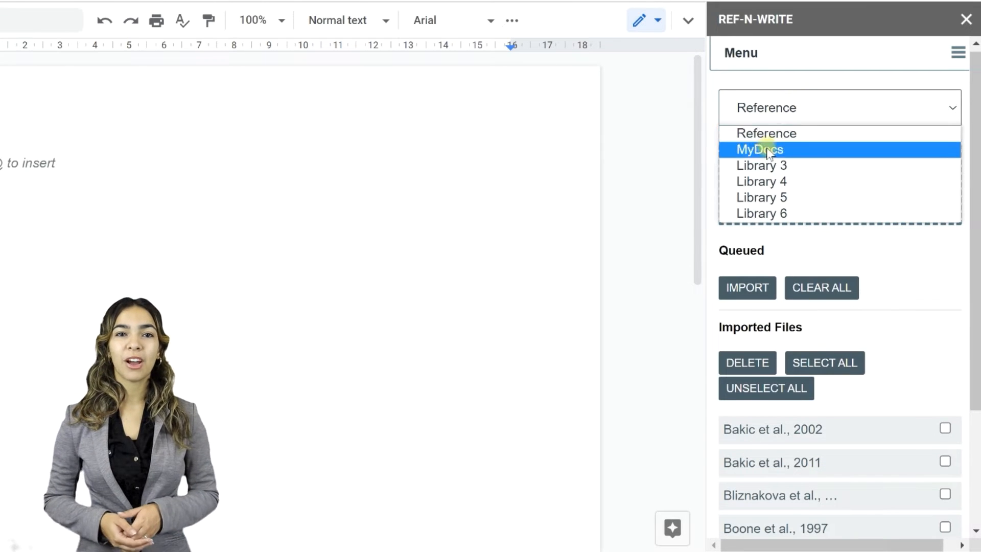
pyautogui.click(759, 150)
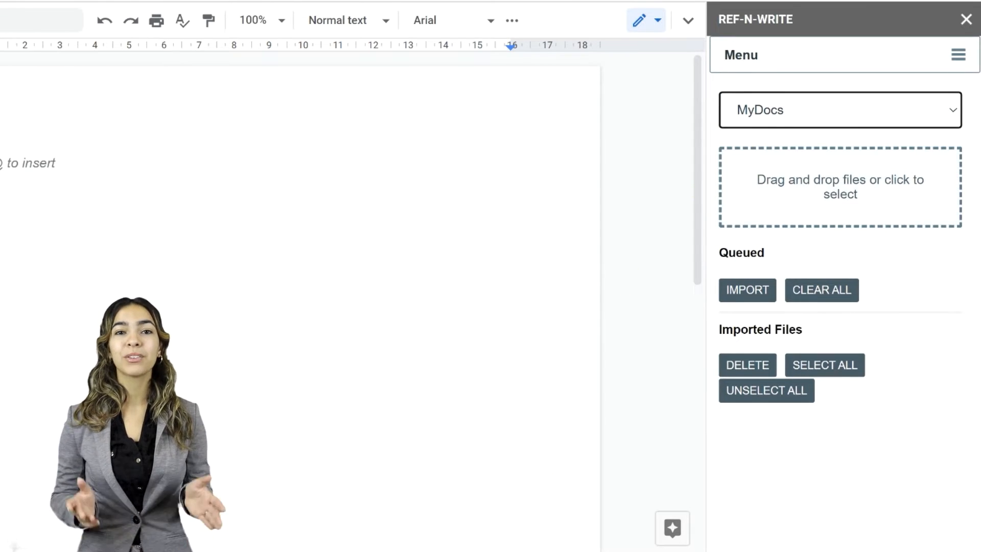
pyautogui.click(328, 250)
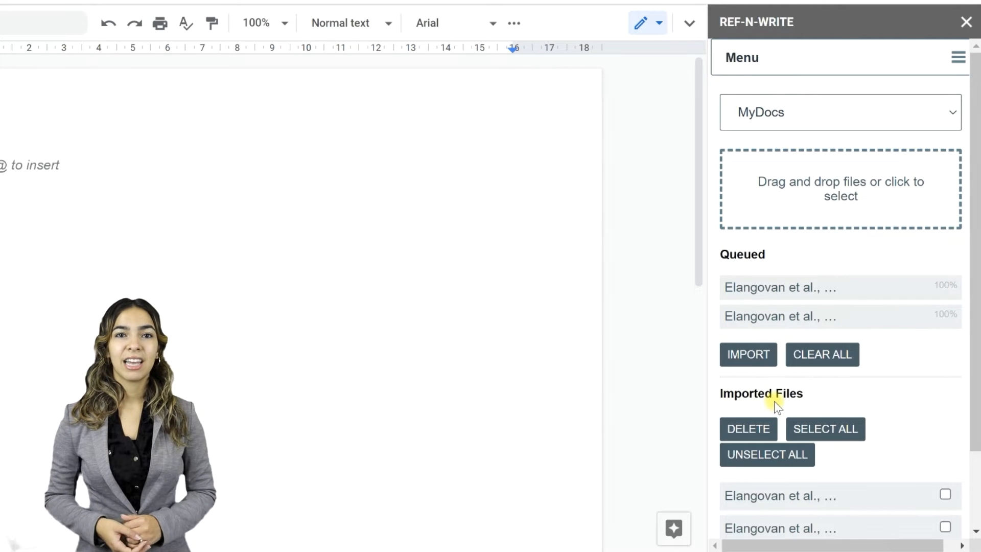
# Tie search panel 1 to Reference and panel 2 to MyDocs, then save the settings
pyautogui.click(958, 58)
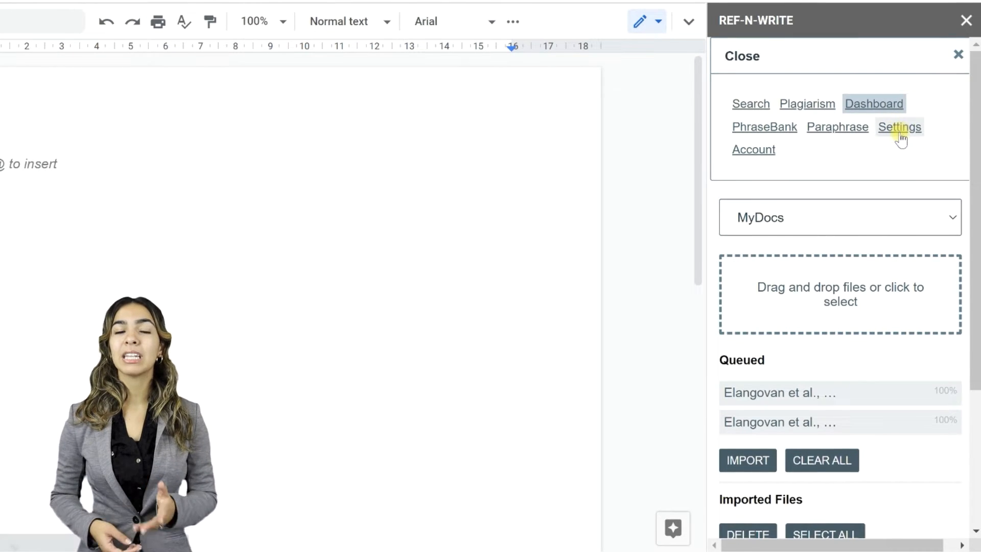
pyautogui.click(900, 126)
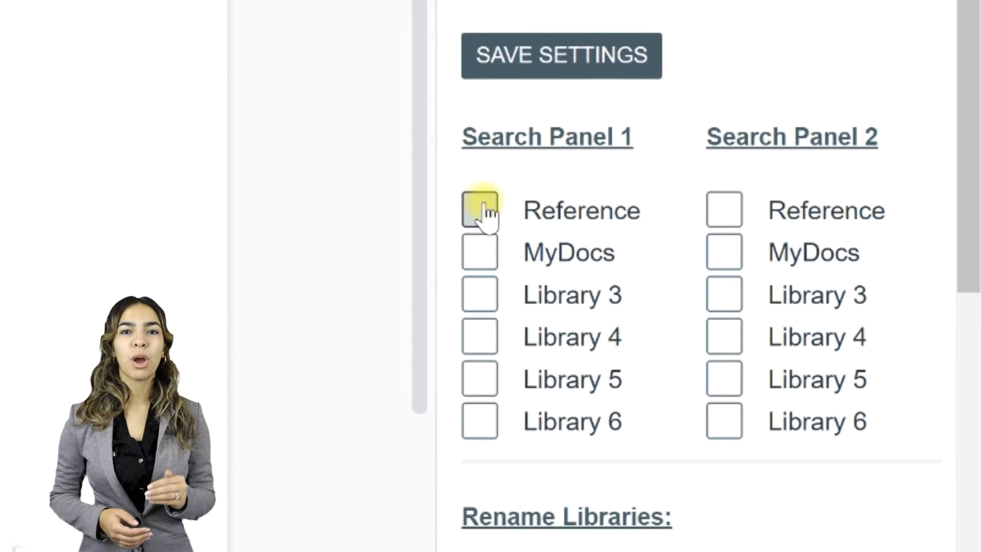
pyautogui.click(479, 210)
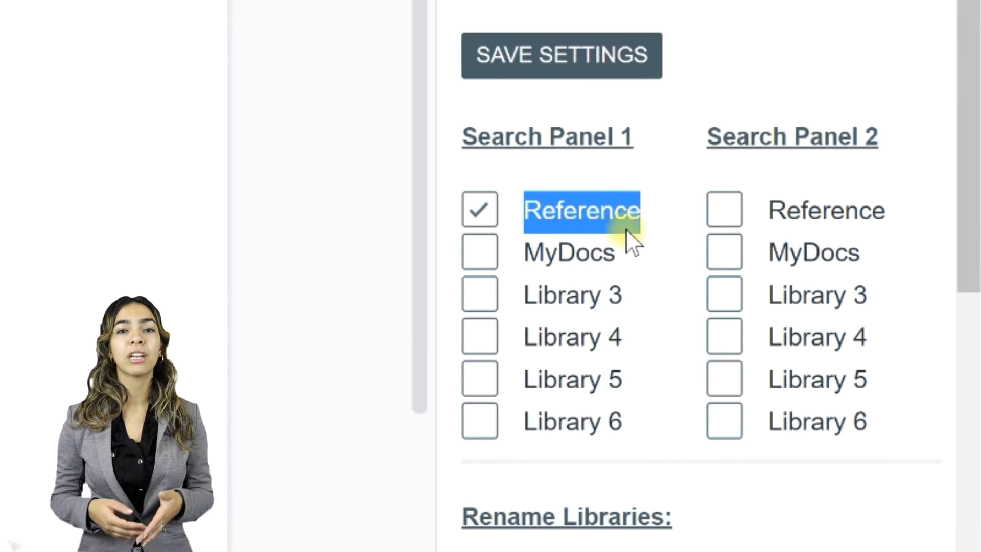
pyautogui.moveTo(582, 144)
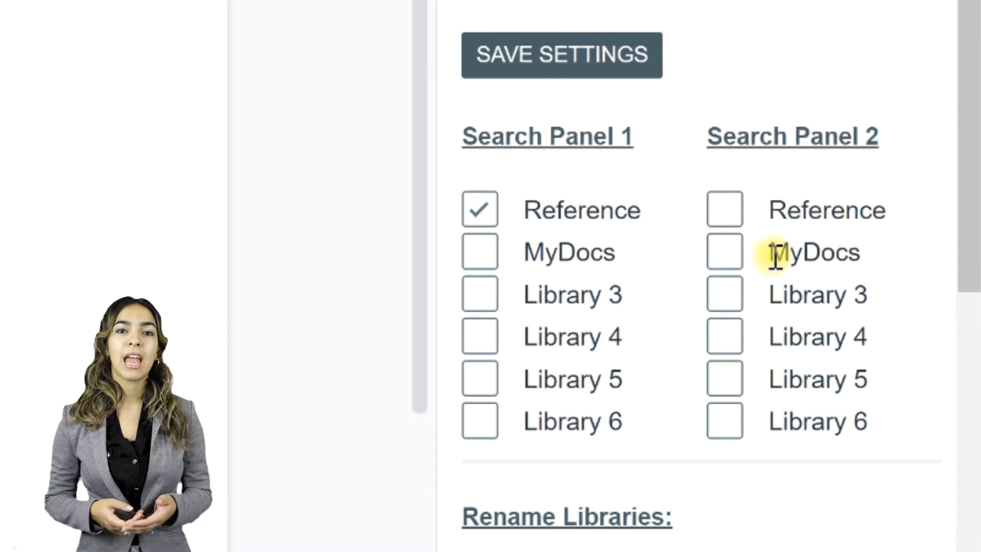
pyautogui.doubleClick(813, 252)
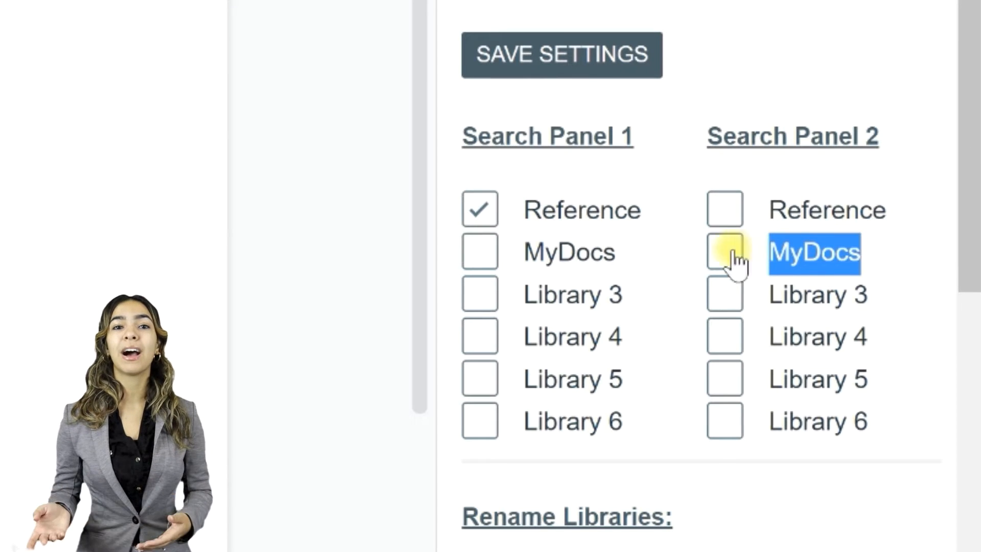
pyautogui.click(725, 251)
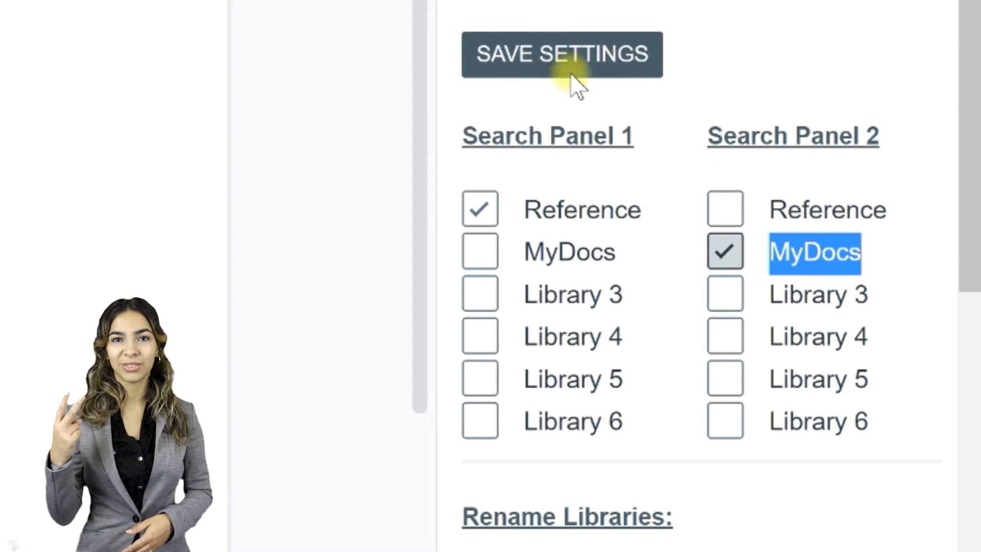
pyautogui.click(562, 54)
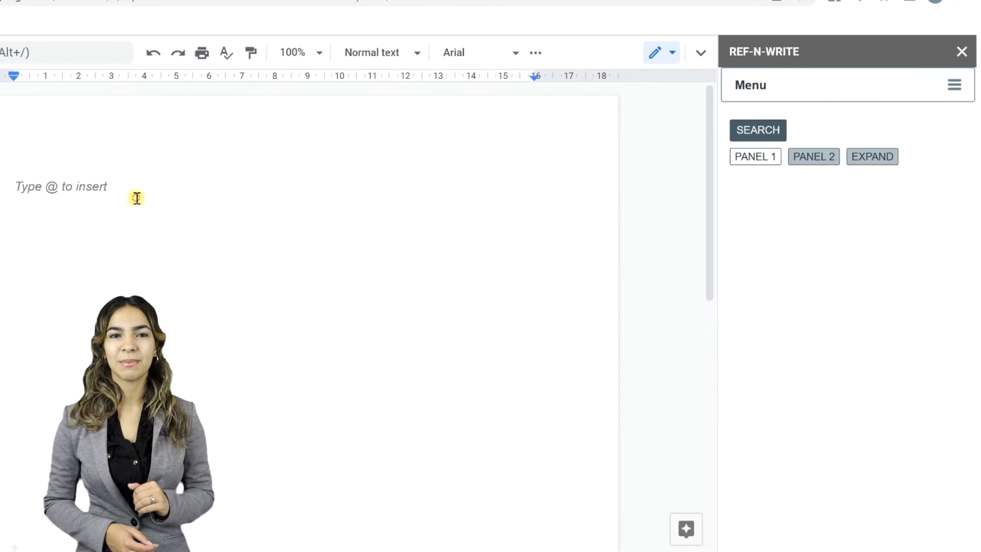
# Write the mammography screening sentence, select it and search the libraries for it
pyautogui.write('Mammography is the most common screening technique used for breast cancer screening. However, the method has many limitations.')
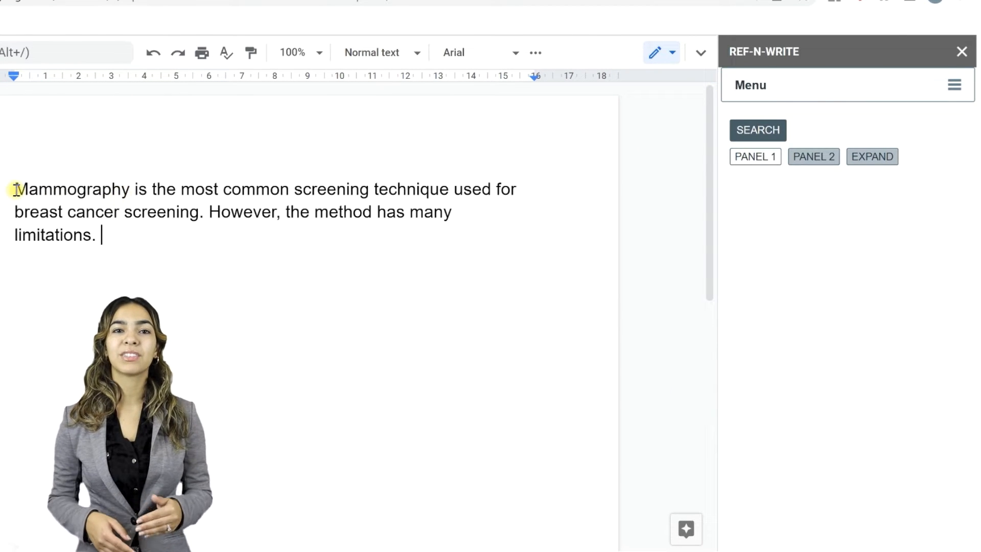
pyautogui.moveTo(13, 189); pyautogui.dragTo(203, 212)
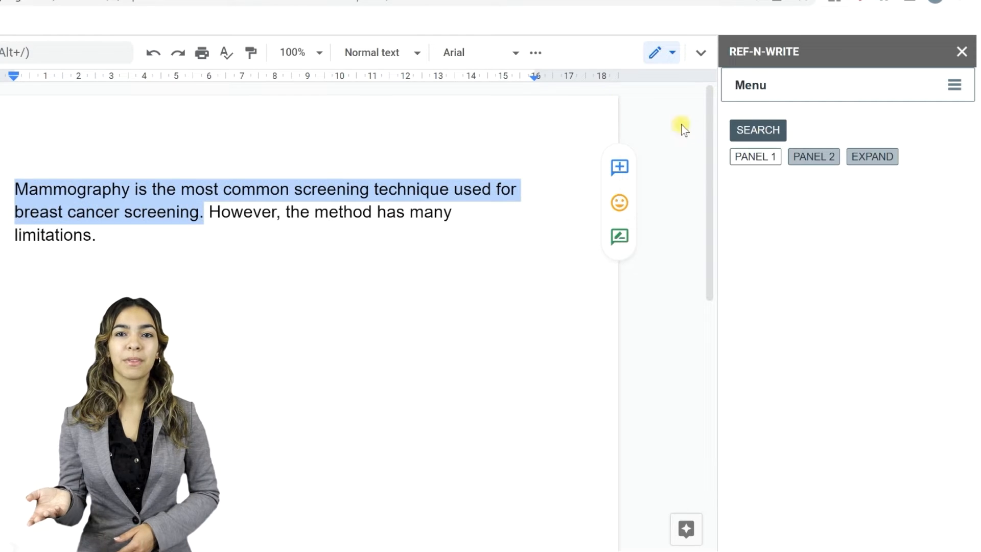
pyautogui.click(758, 130)
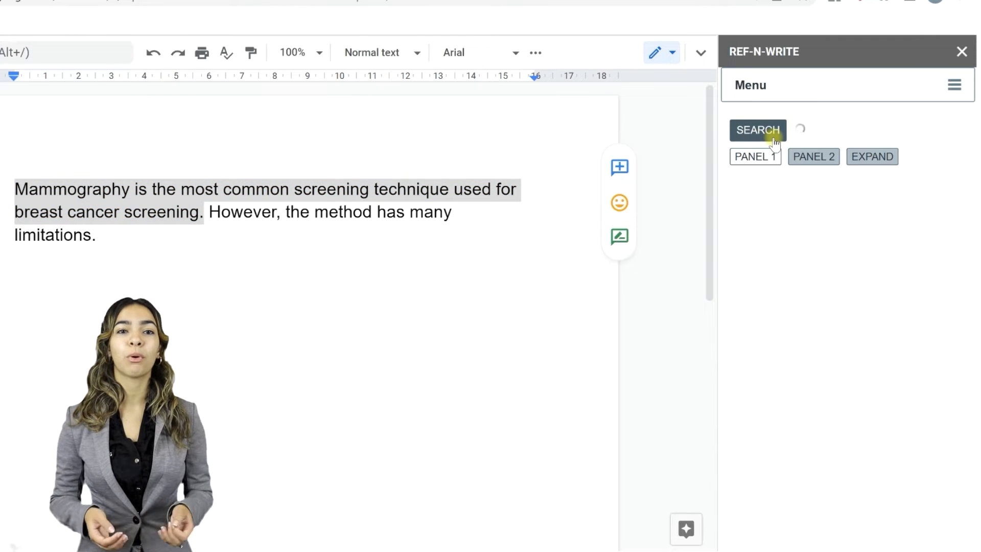
pyautogui.click(757, 130)
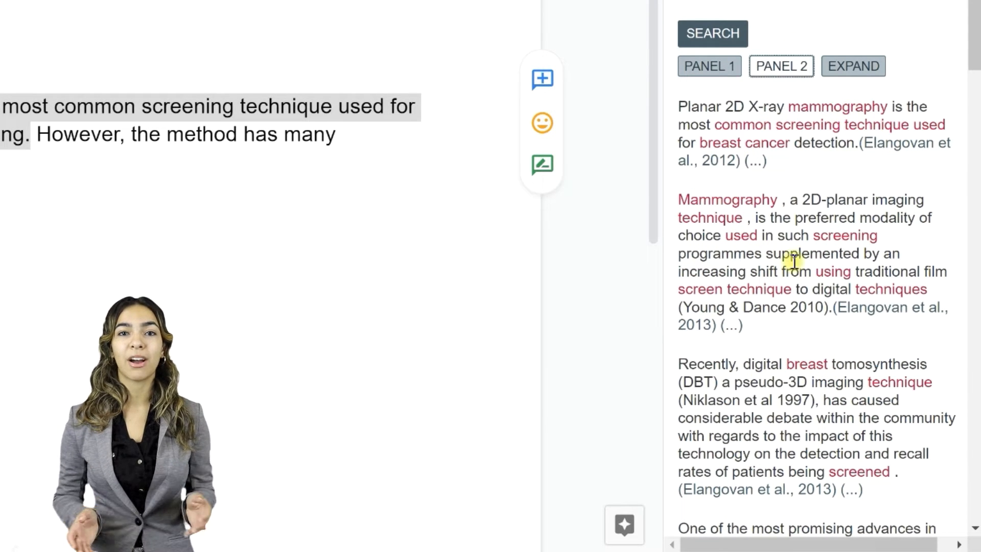
# Expand one match to read its full source passage
pyautogui.click(710, 65)
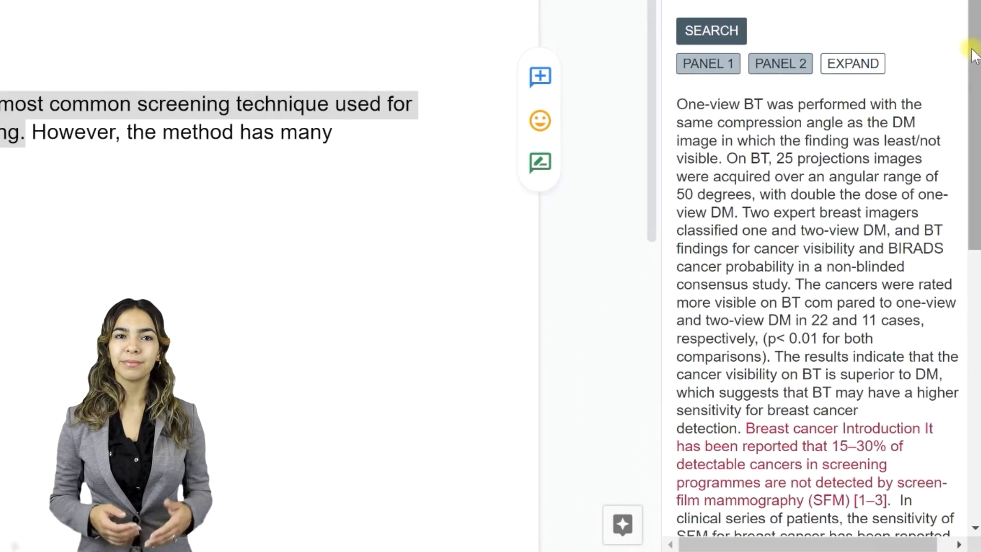
pyautogui.scroll(-3)
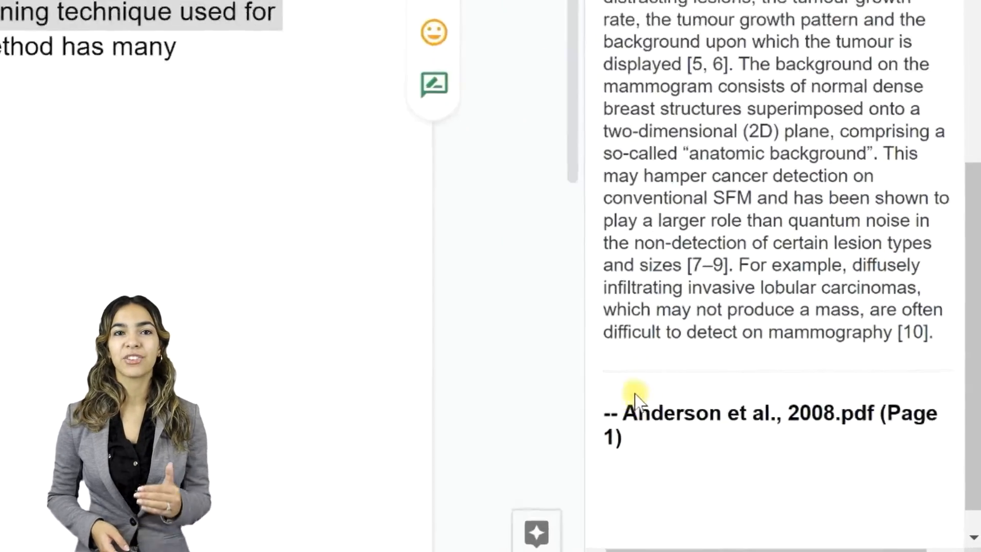
pyautogui.scroll(-3)
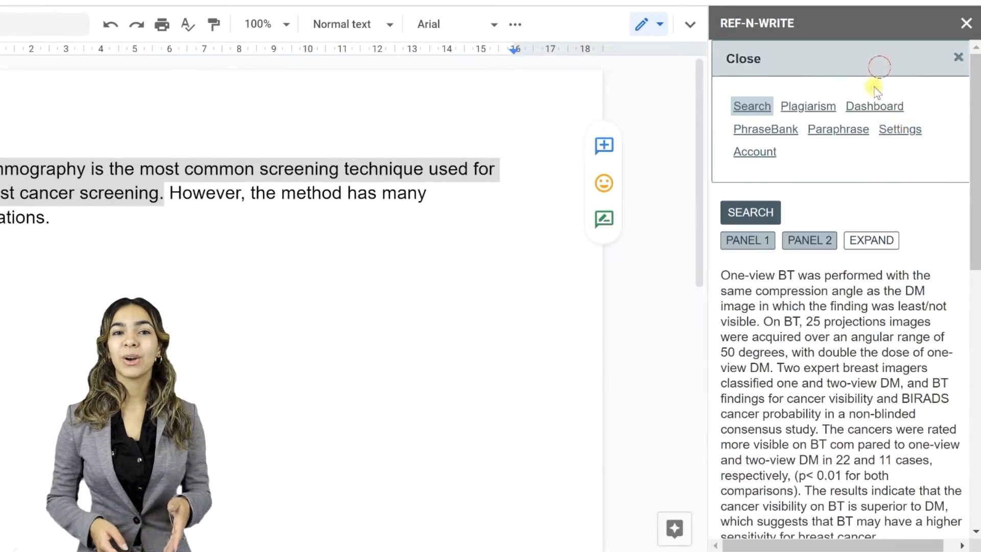
# Set expanded text results to 15 and PDF page limit to 300, then return to Search
pyautogui.click(900, 129)
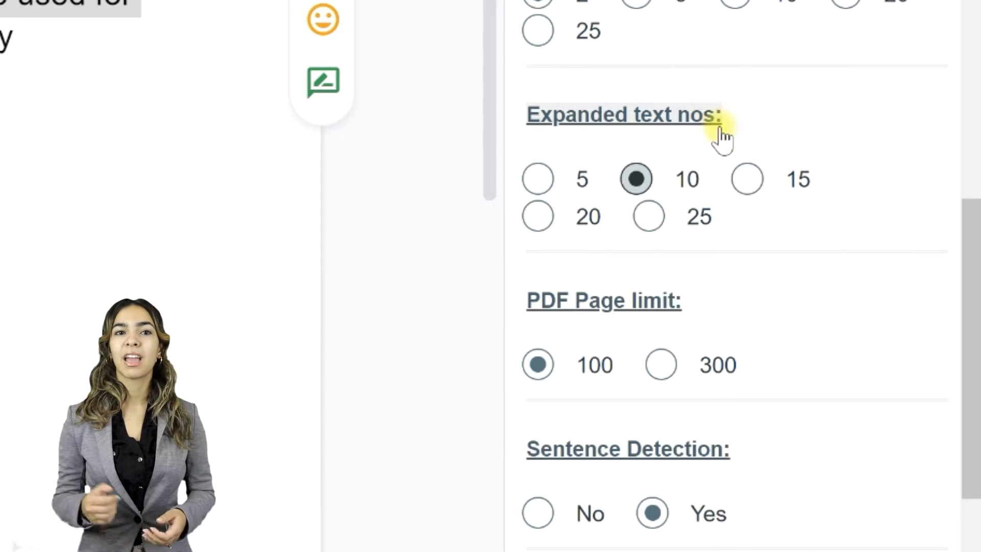
pyautogui.click(746, 179)
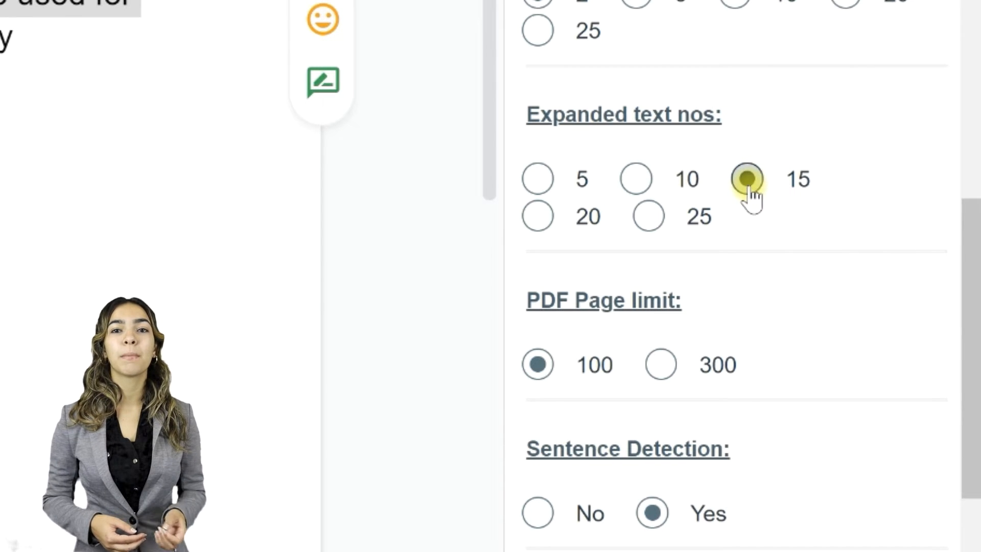
pyautogui.click(745, 178)
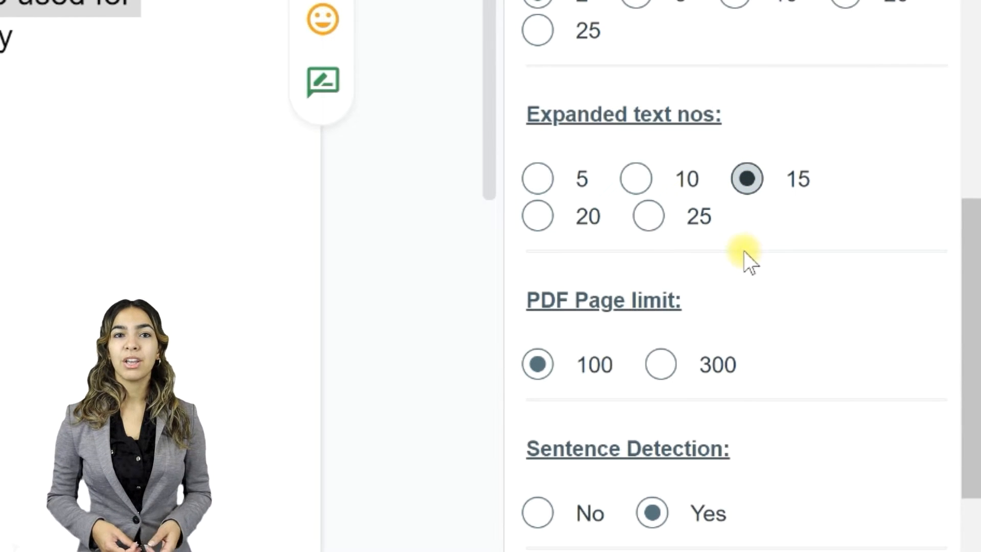
pyautogui.moveTo(764, 417)
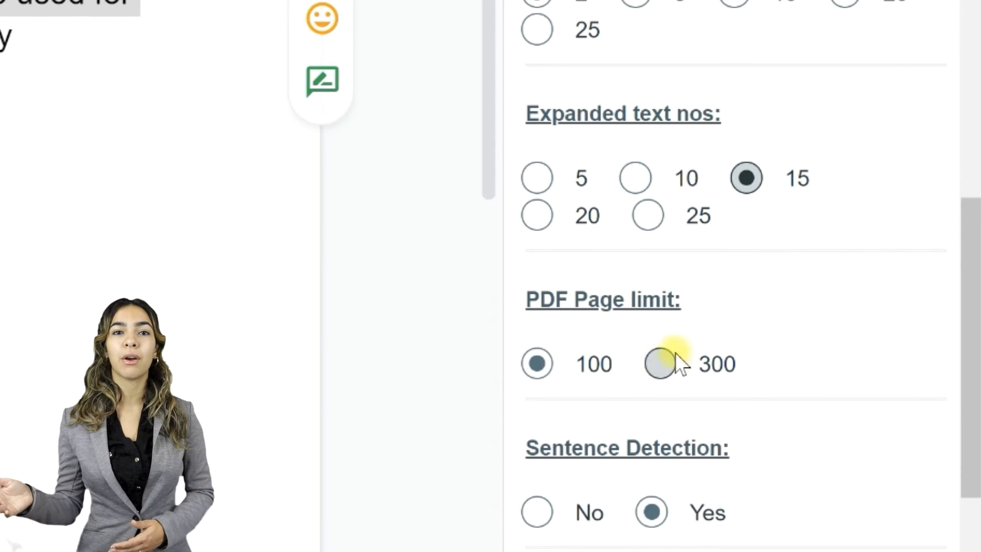
pyautogui.click(657, 363)
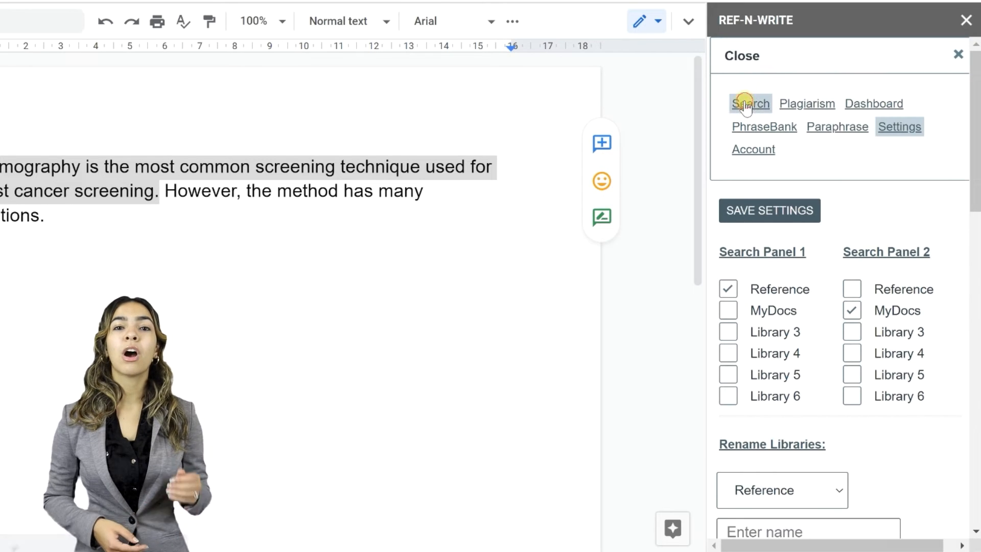
pyautogui.click(750, 104)
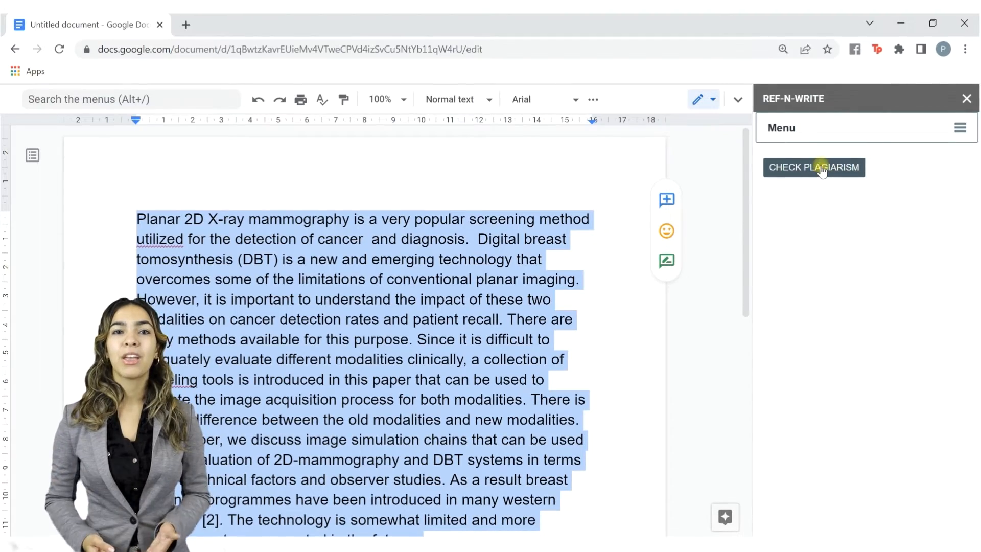
# Run the plagiarism check on the selected paragraph, review colour-coded matches, then go to settings
pyautogui.click(813, 167)
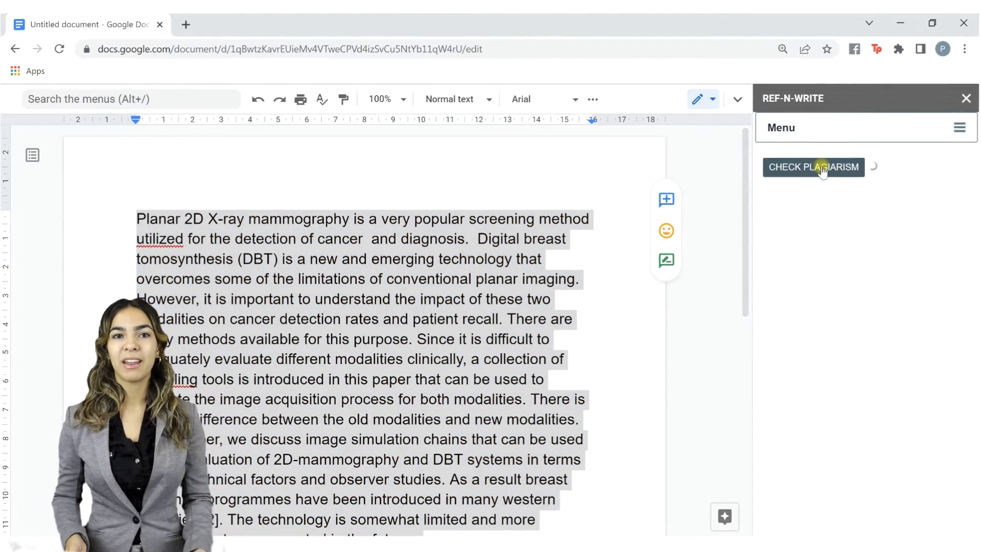
pyautogui.click(813, 167)
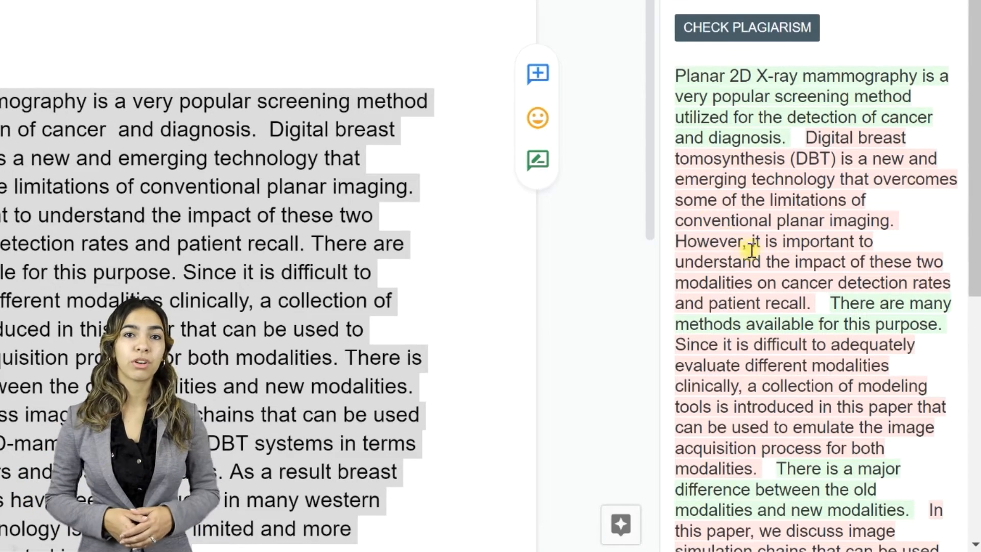
pyautogui.moveTo(832, 166)
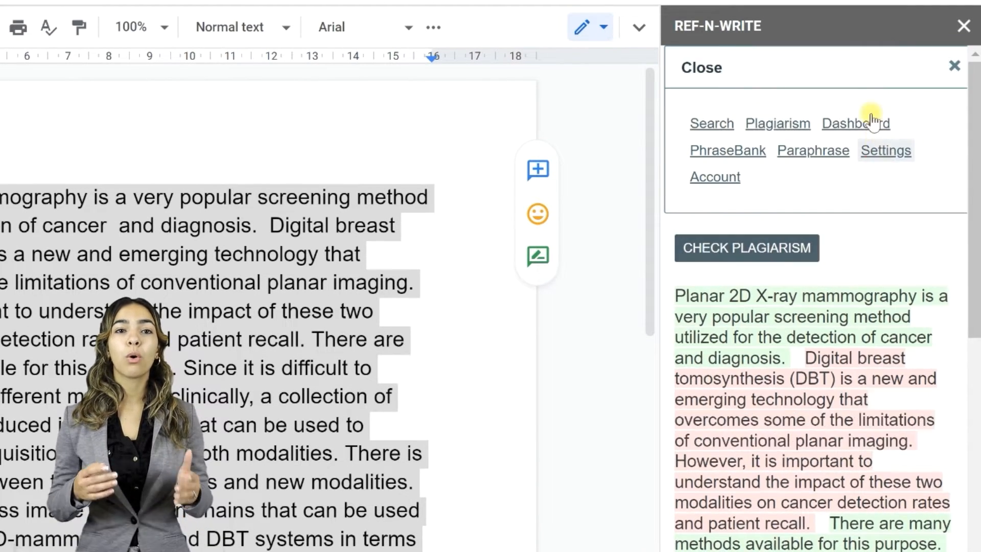
pyautogui.click(886, 150)
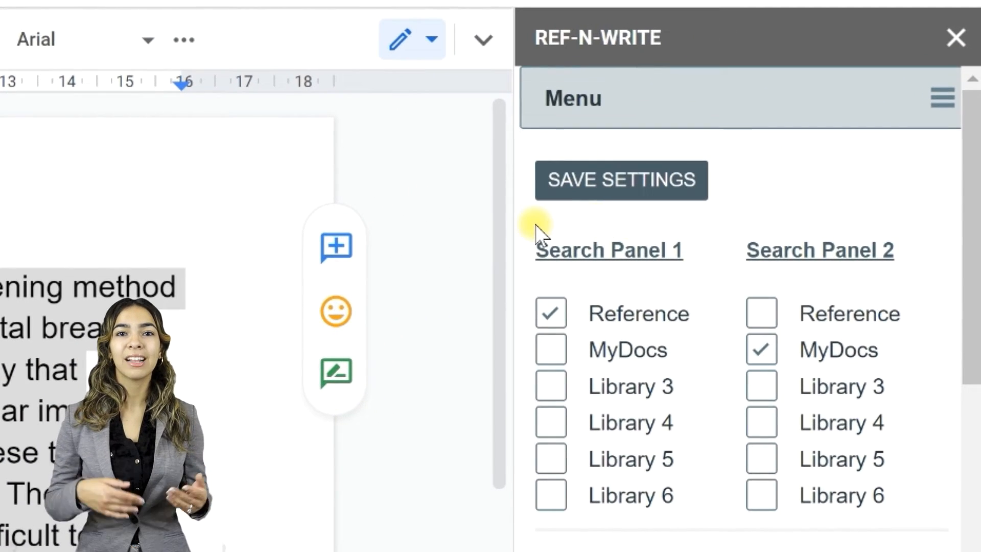
pyautogui.moveTo(782, 221)
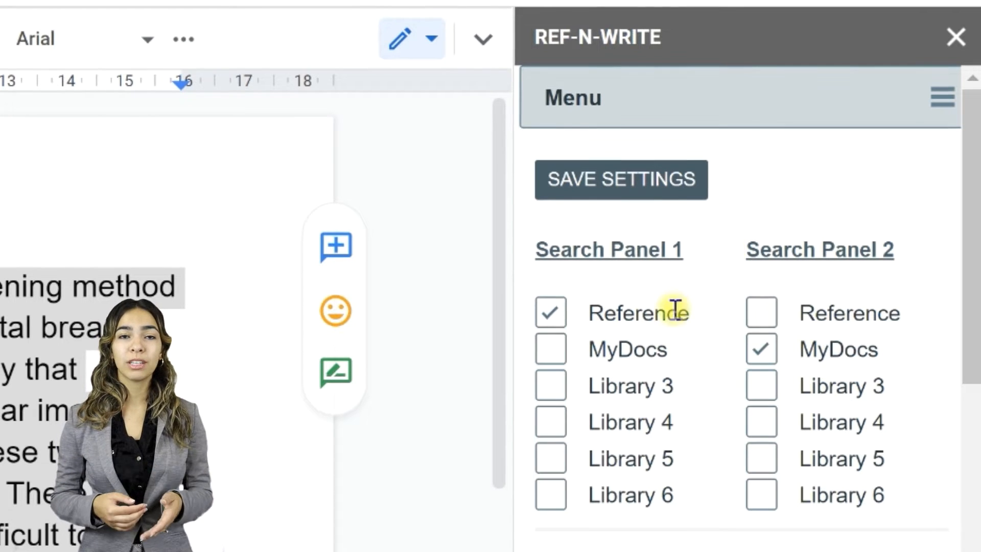
pyautogui.doubleClick(637, 312)
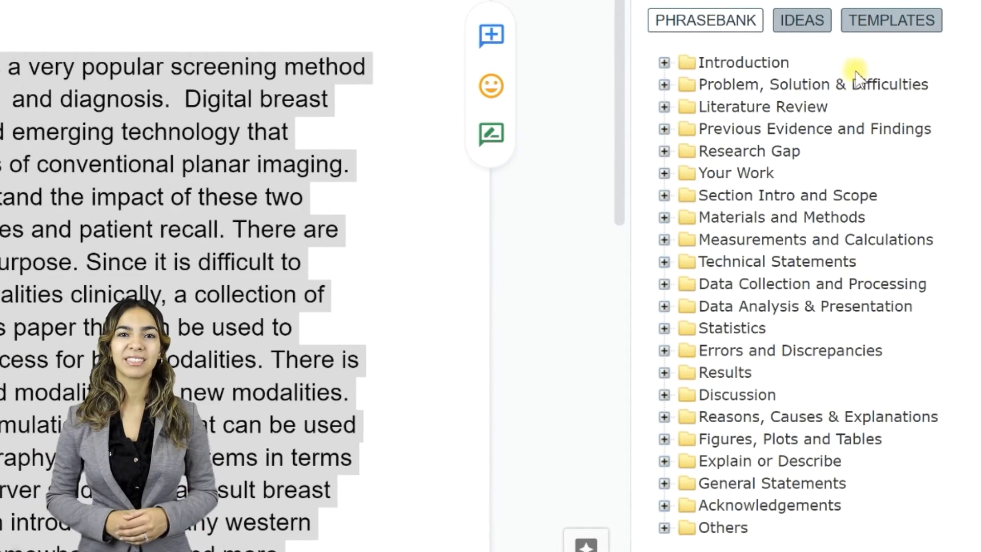
pyautogui.moveTo(869, 199)
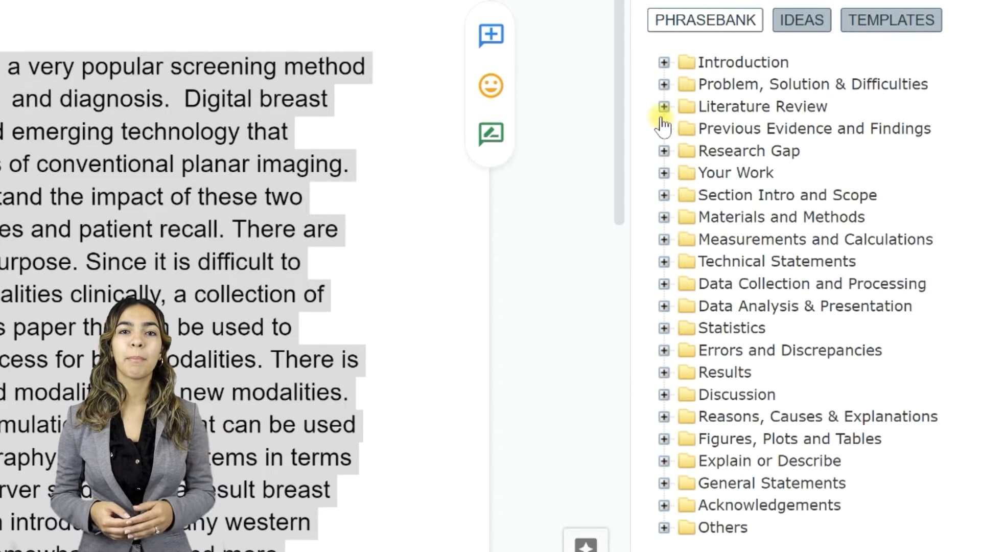
# In the Templates tab, expand the Research Gap group
pyautogui.click(664, 105)
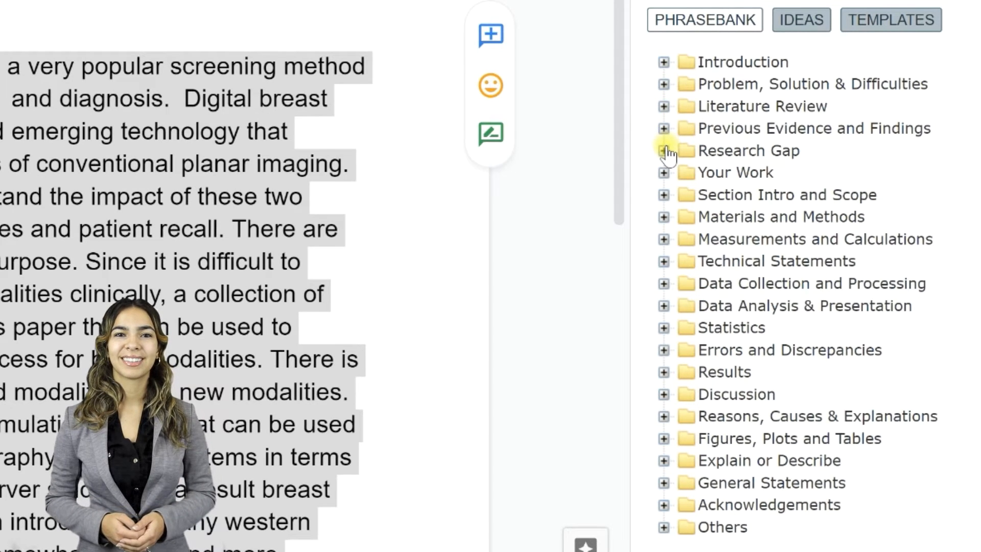
pyautogui.click(665, 150)
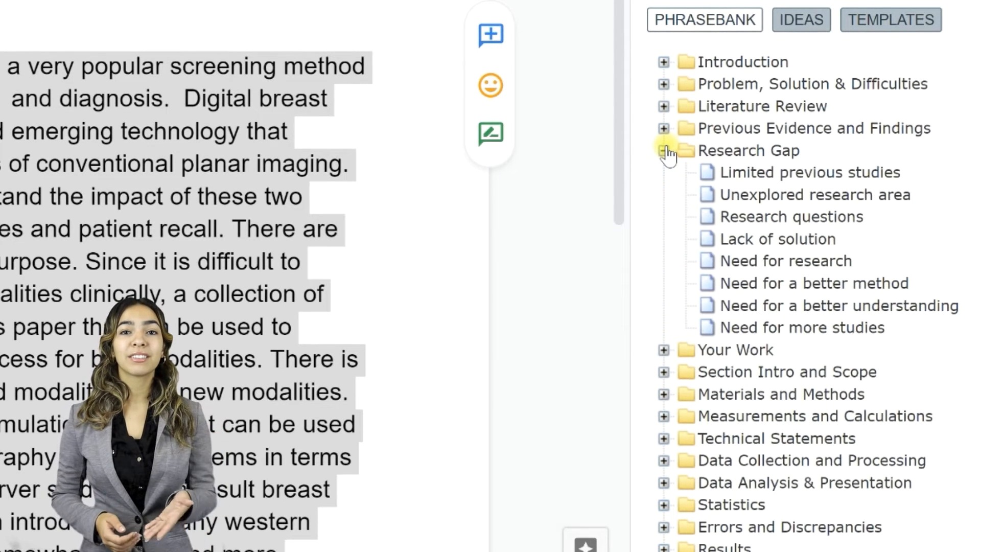
pyautogui.click(664, 150)
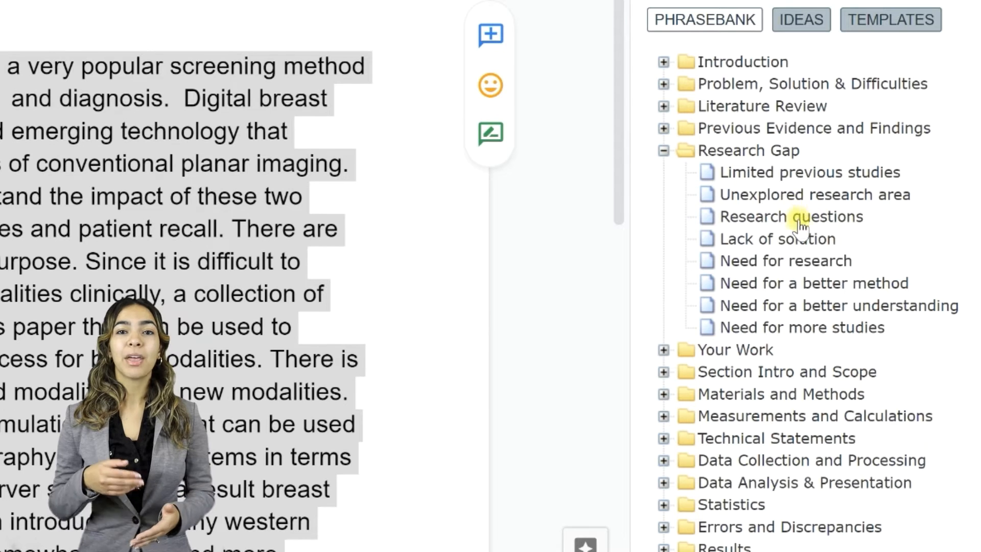
# Show the Research questions templates and pick the related-question phrase
pyautogui.click(792, 216)
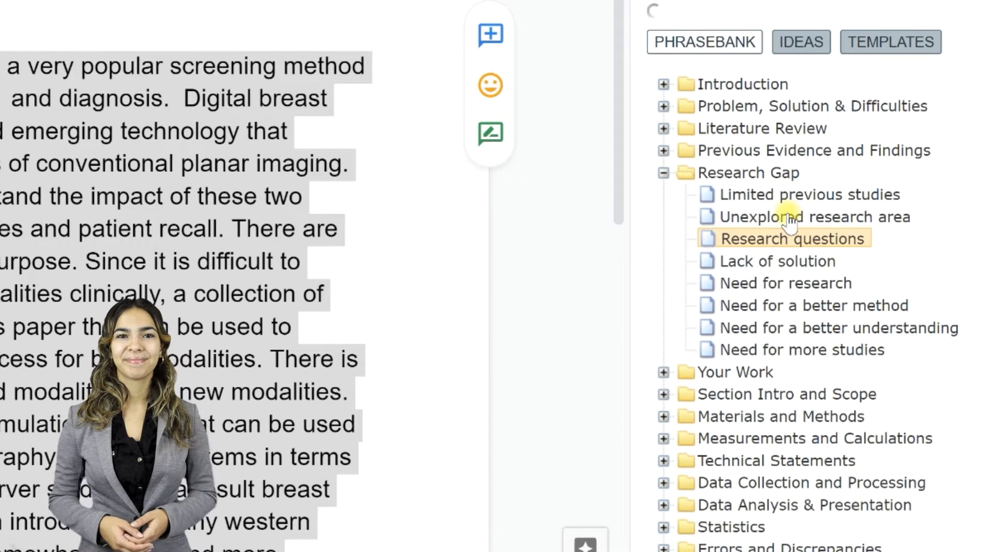
pyautogui.click(793, 238)
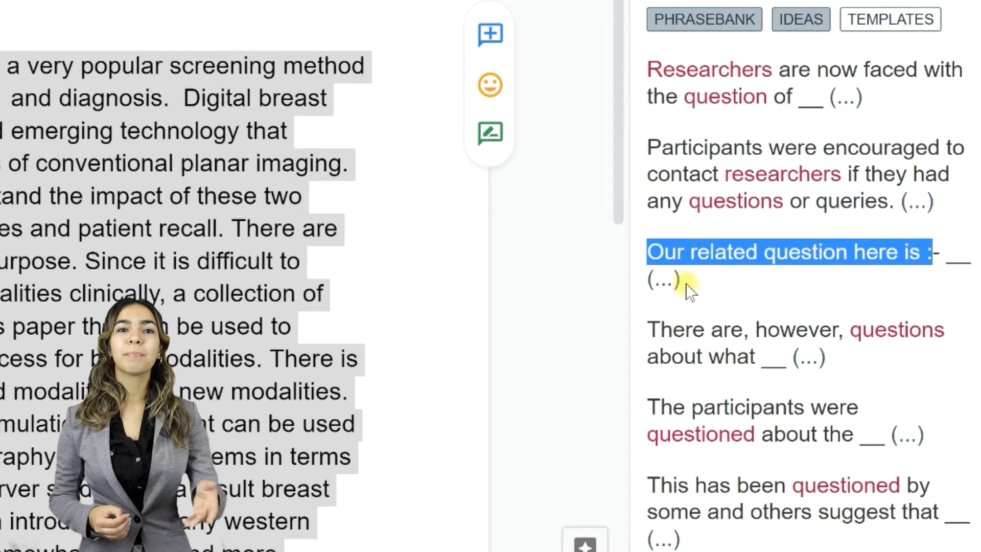
pyautogui.click(662, 280)
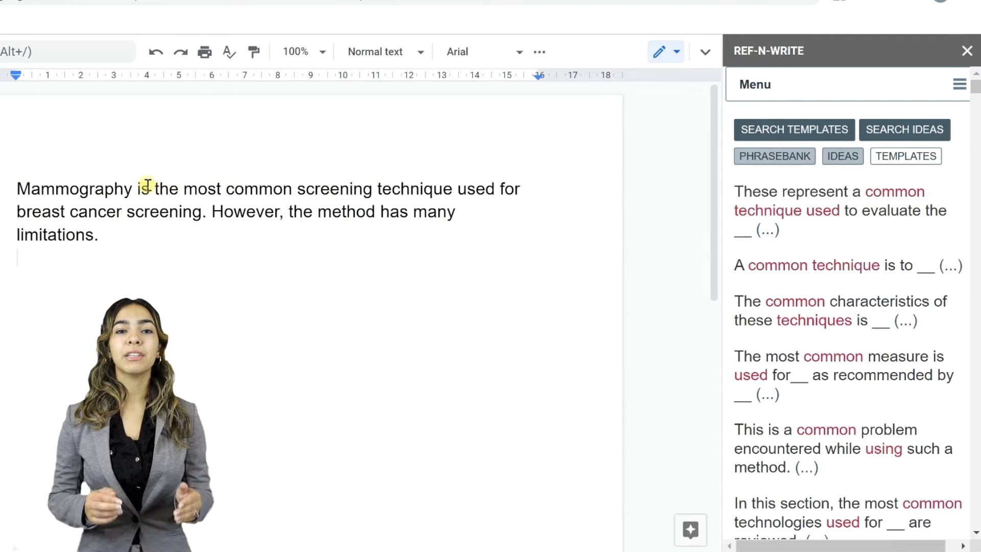
# Get Popular-method ideas and template phrases for the sentence about the most common screening technique
pyautogui.moveTo(134, 188); pyautogui.dragTo(493, 188)
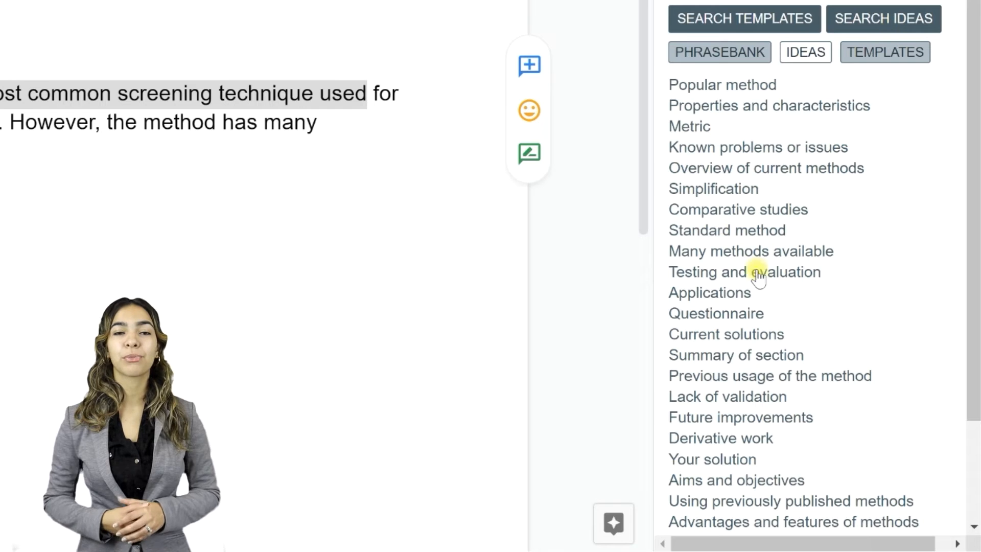
pyautogui.moveTo(882, 118)
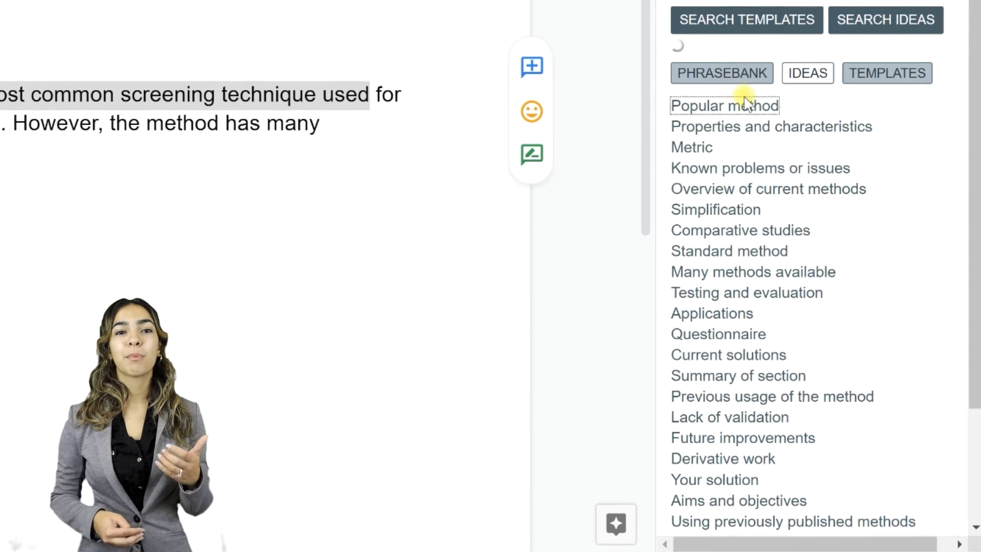
pyautogui.click(724, 105)
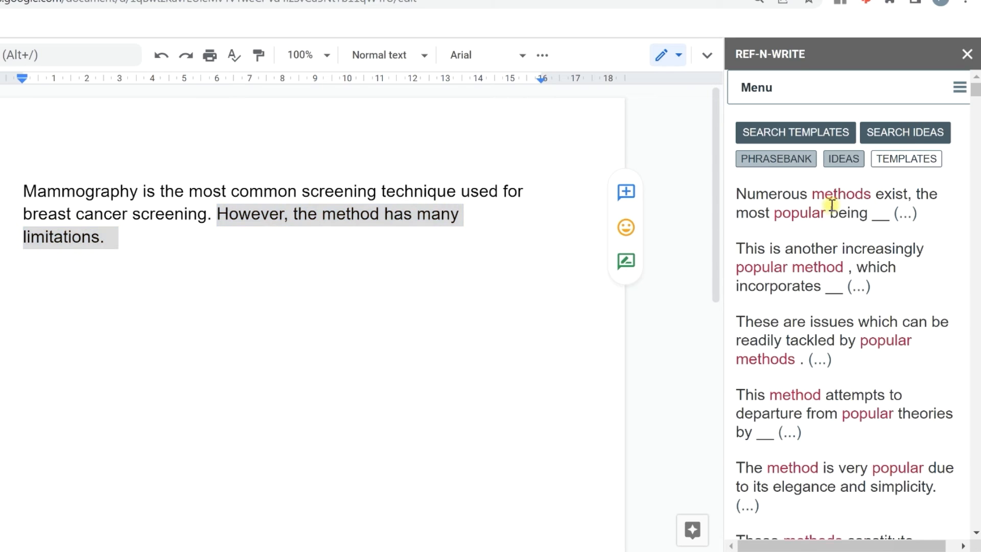
pyautogui.click(844, 158)
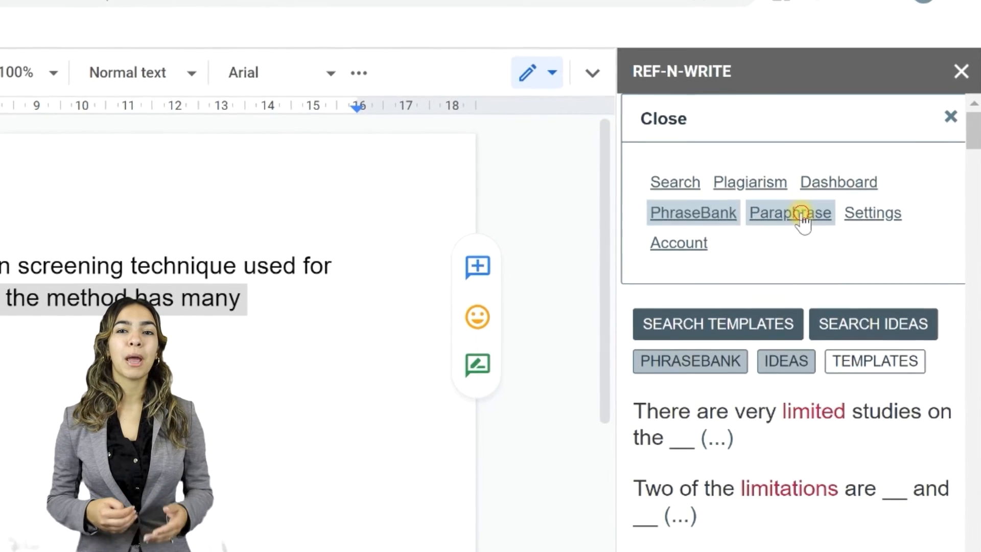
# Paraphrase the early-cancer-detection paragraph and insert the rewrite beneath it in the document
pyautogui.click(790, 212)
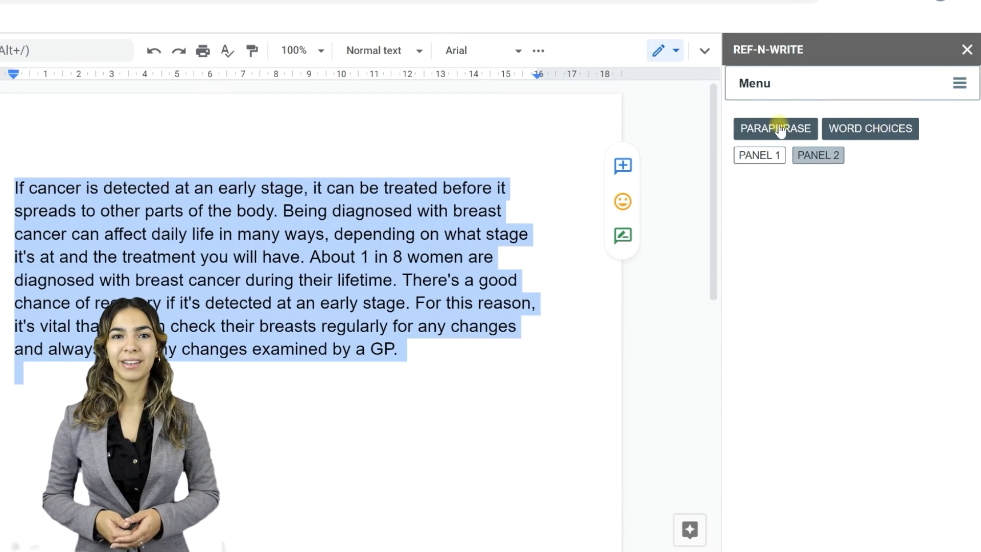
pyautogui.click(775, 128)
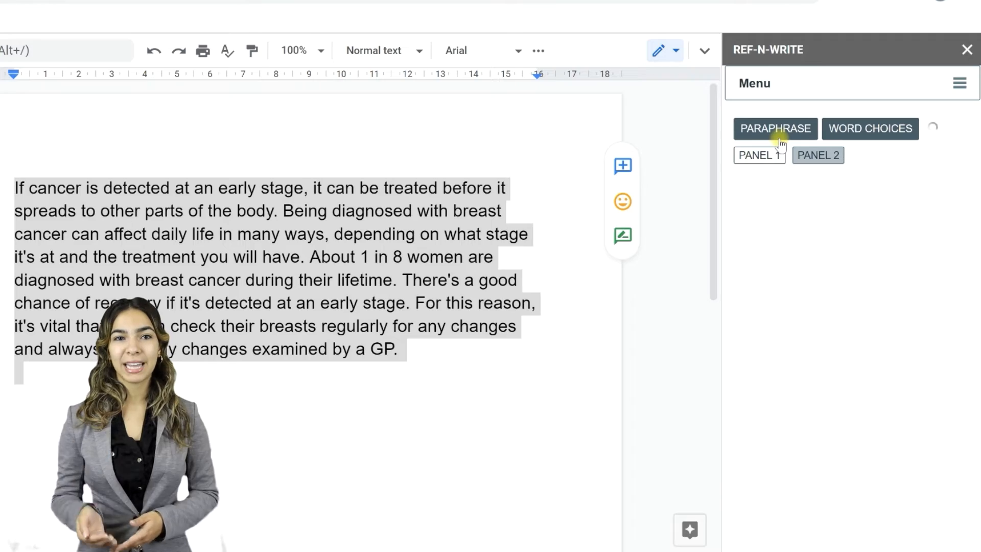
pyautogui.click(776, 129)
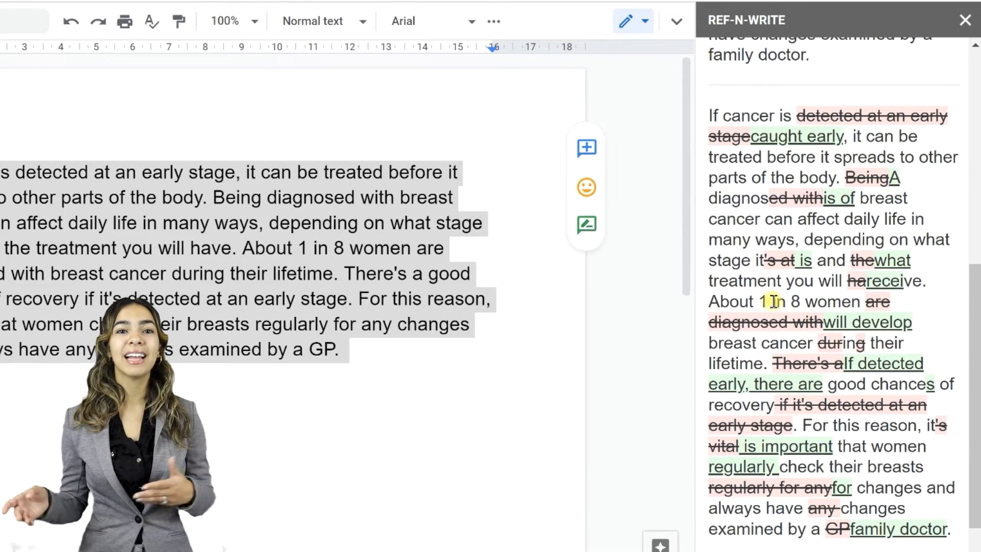
pyautogui.moveTo(869, 105)
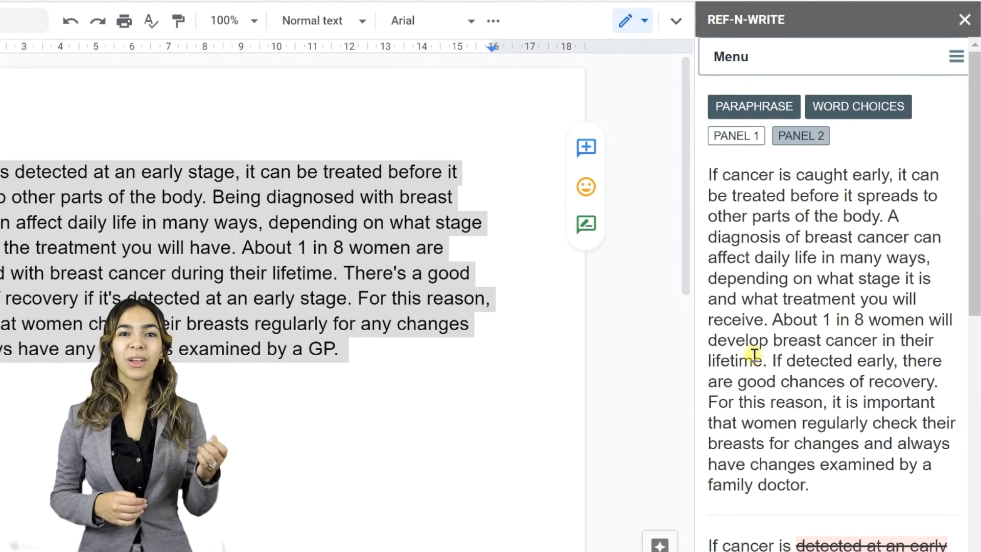
pyautogui.moveTo(775, 318); pyautogui.dragTo(808, 484)
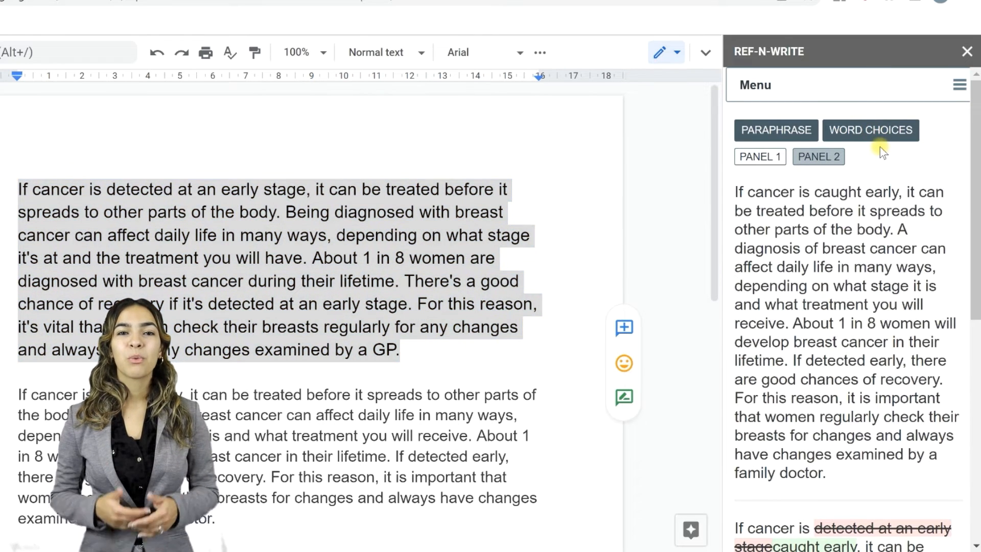
pyautogui.click(760, 157)
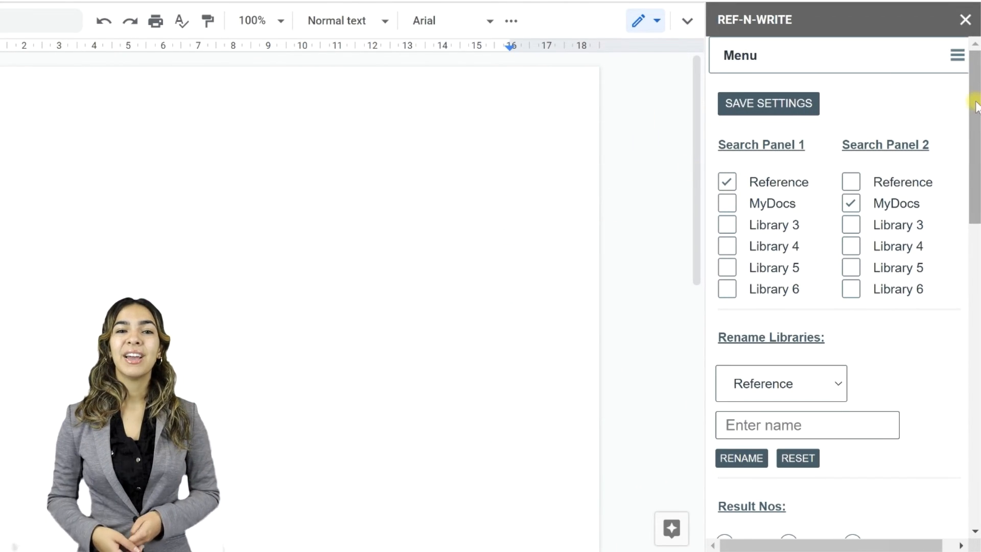
# Scroll through settings for search libraries, result counts, font size, sentence detection and synonyms
pyautogui.scroll(-3)
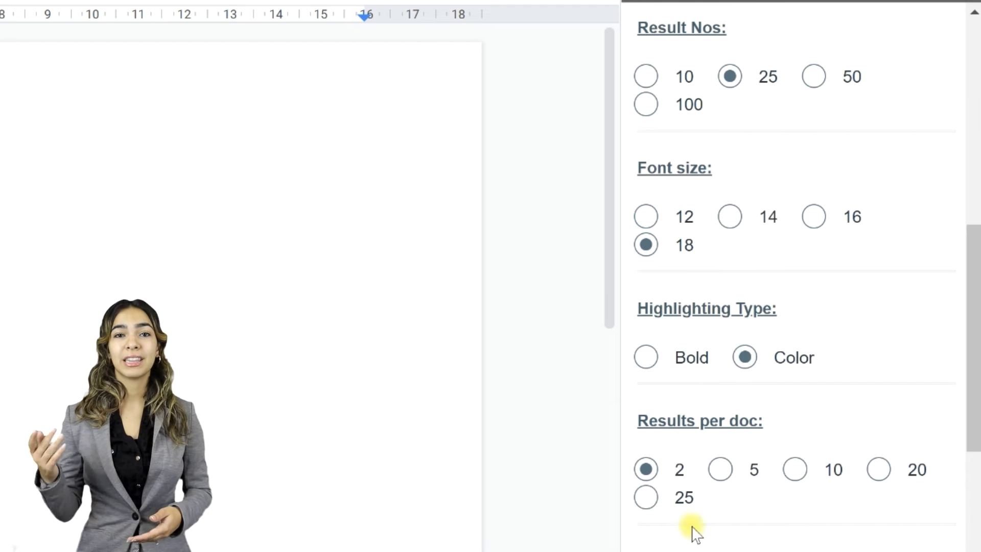
pyautogui.scroll(-3)
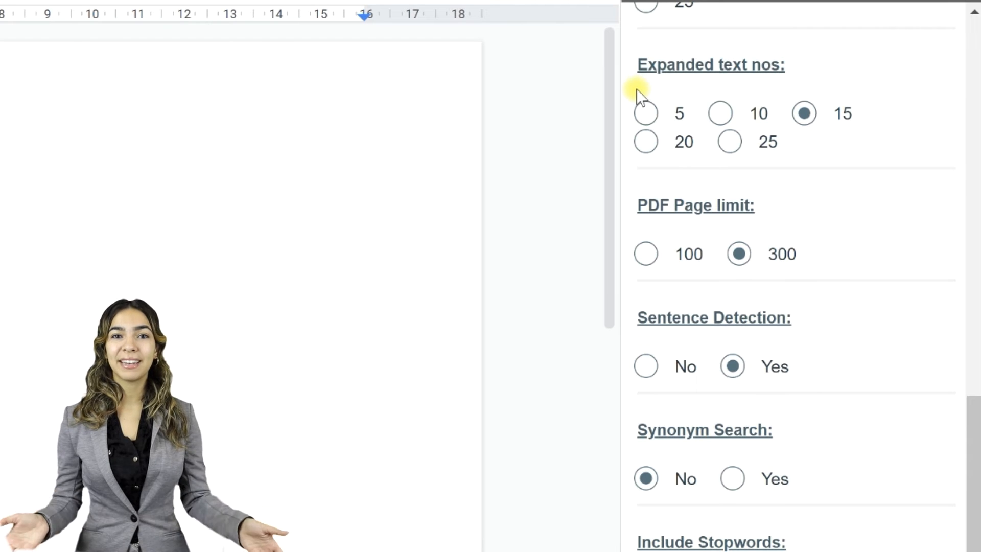
pyautogui.moveTo(779, 185)
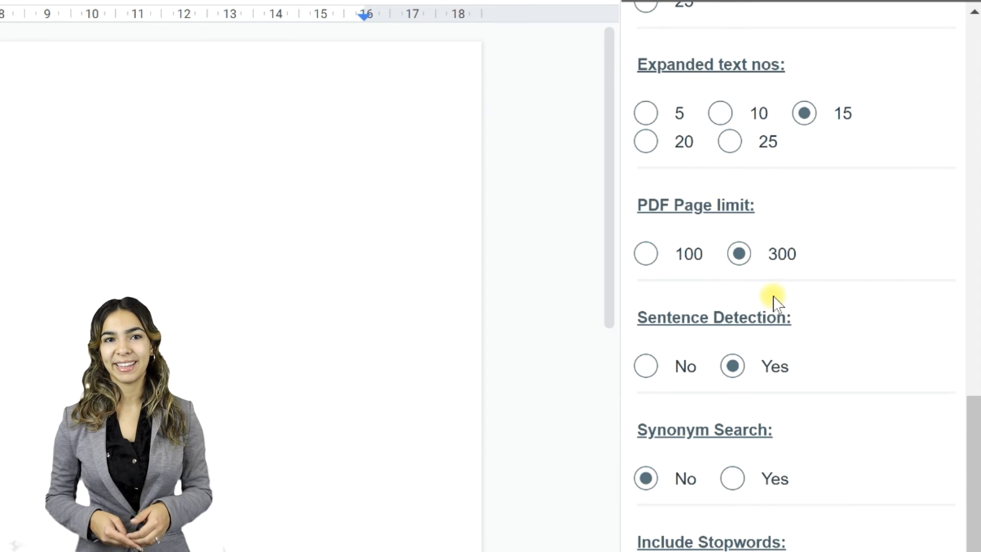
pyautogui.moveTo(822, 312)
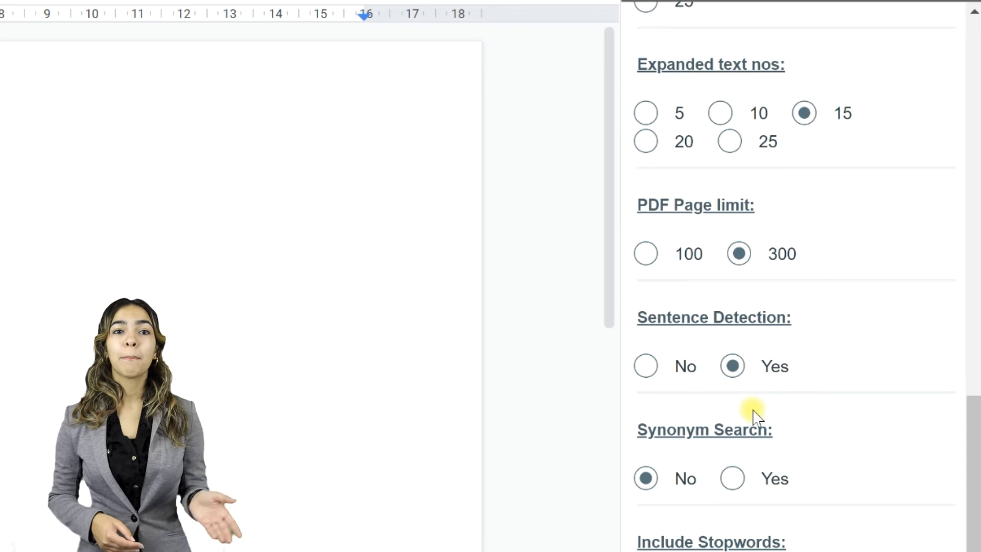
pyautogui.moveTo(769, 285)
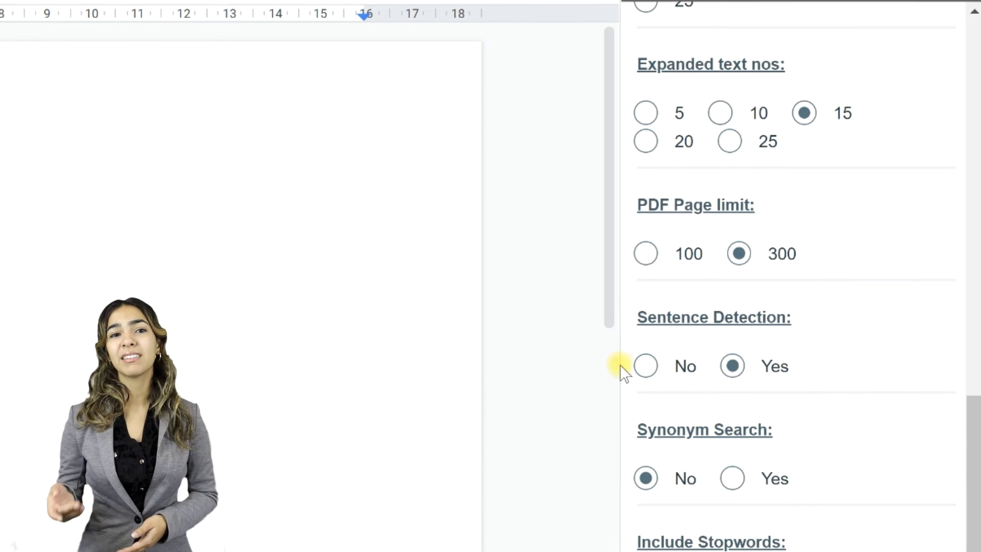
pyautogui.moveTo(685, 282)
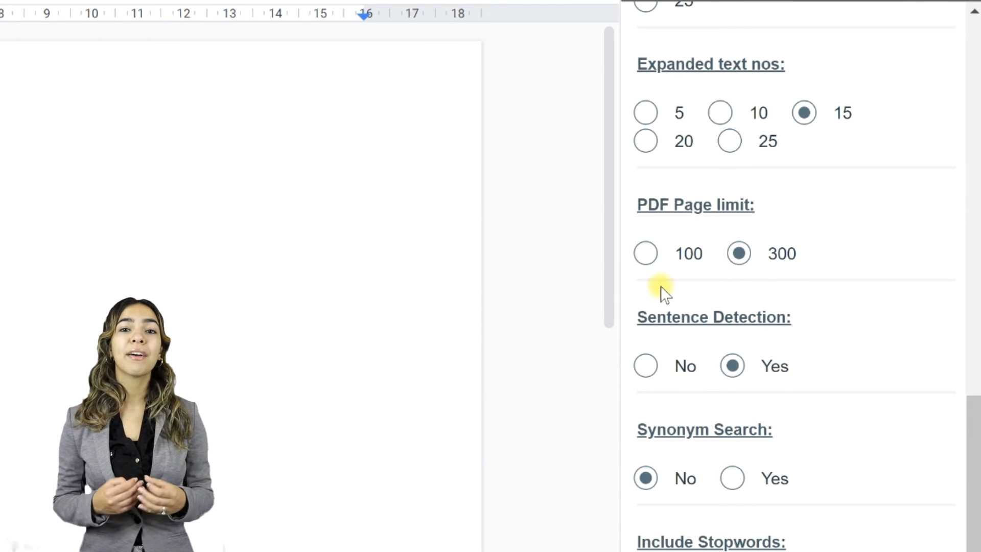
pyautogui.scroll(-3)
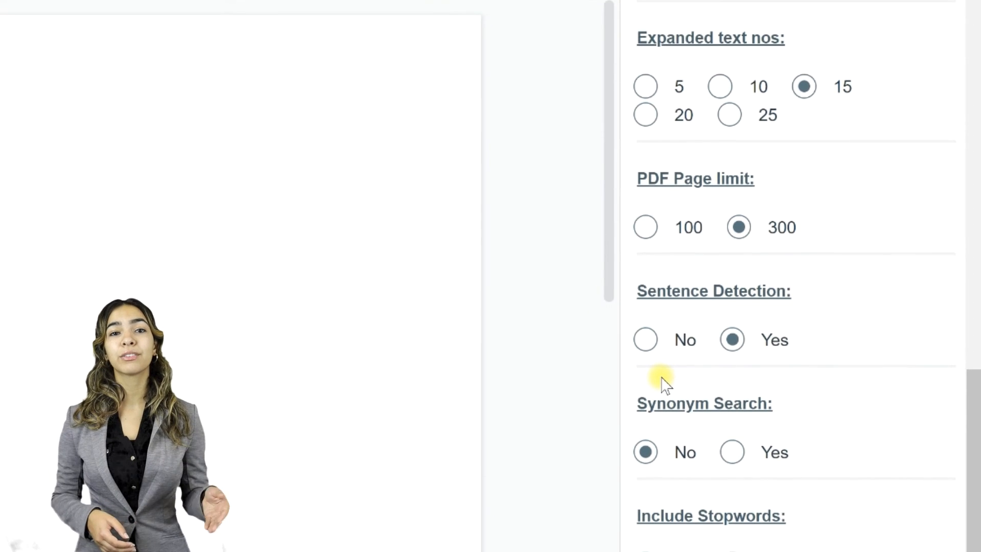
pyautogui.scroll(-3)
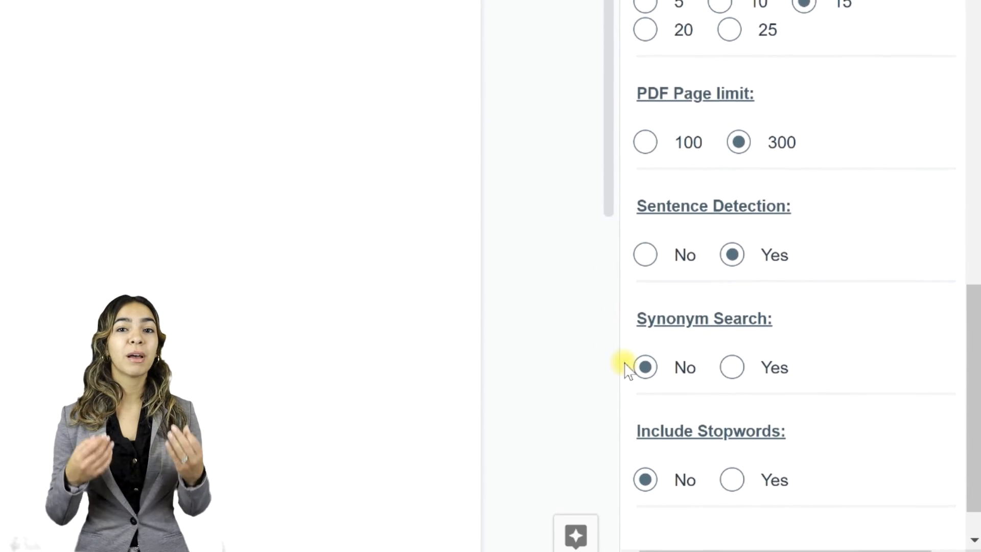
pyautogui.scroll(-3)
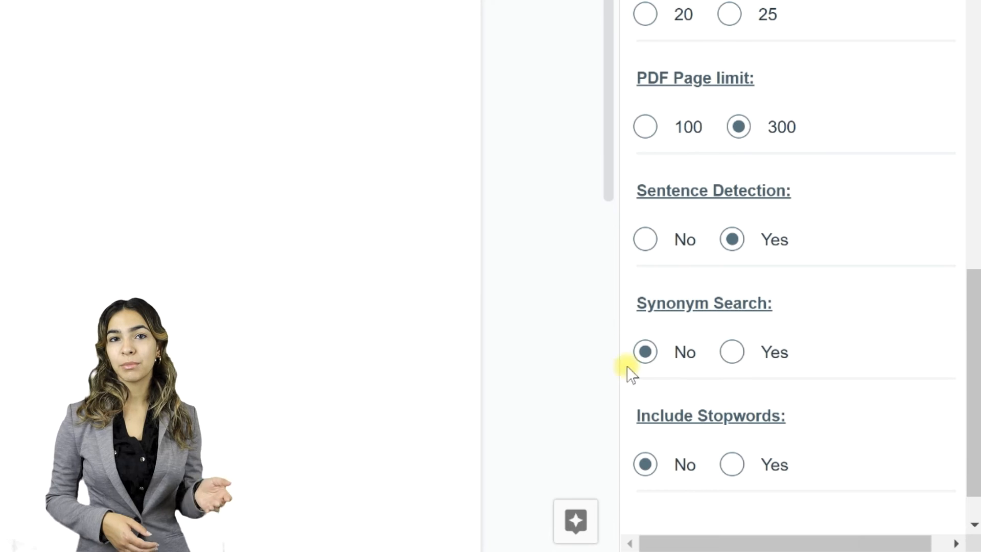
pyautogui.moveTo(619, 285)
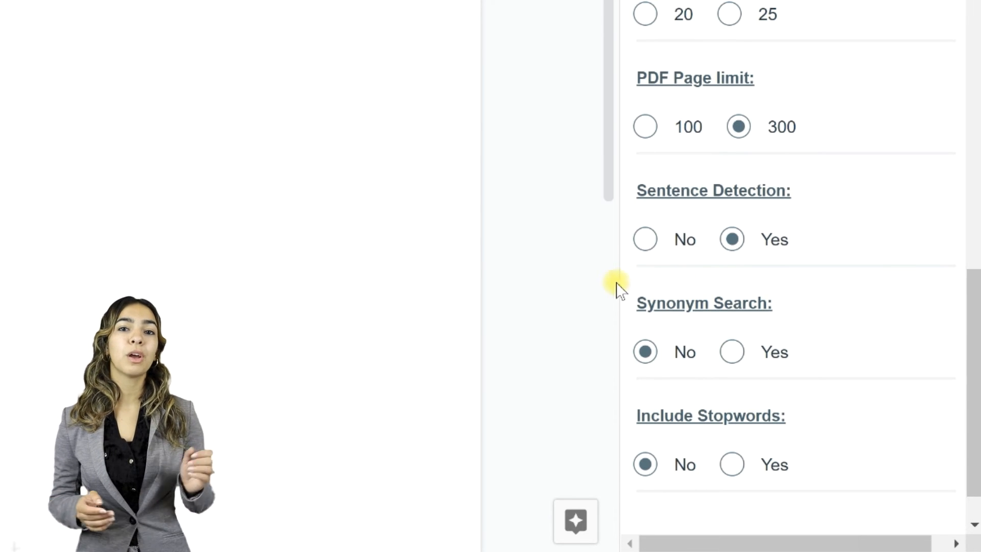
pyautogui.moveTo(823, 349)
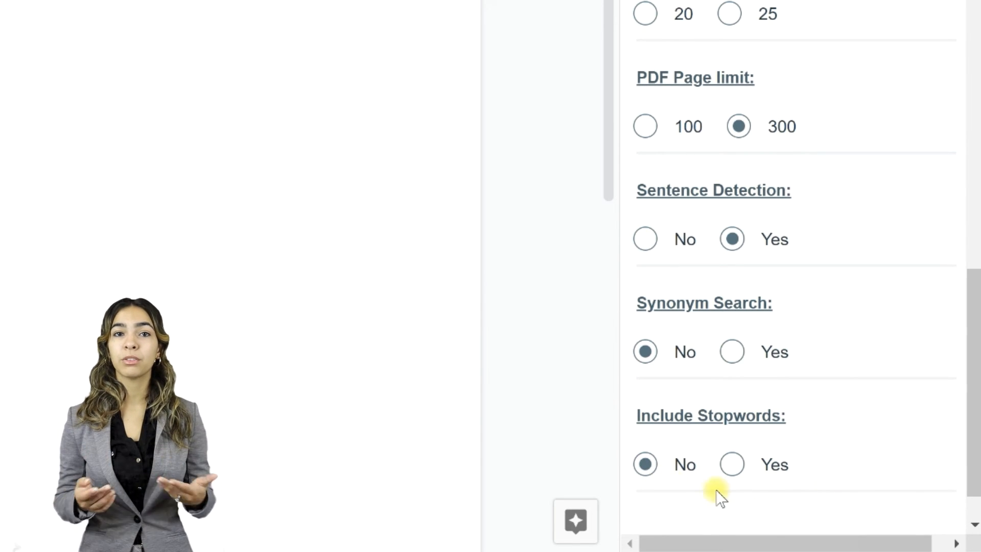
pyautogui.moveTo(642, 401)
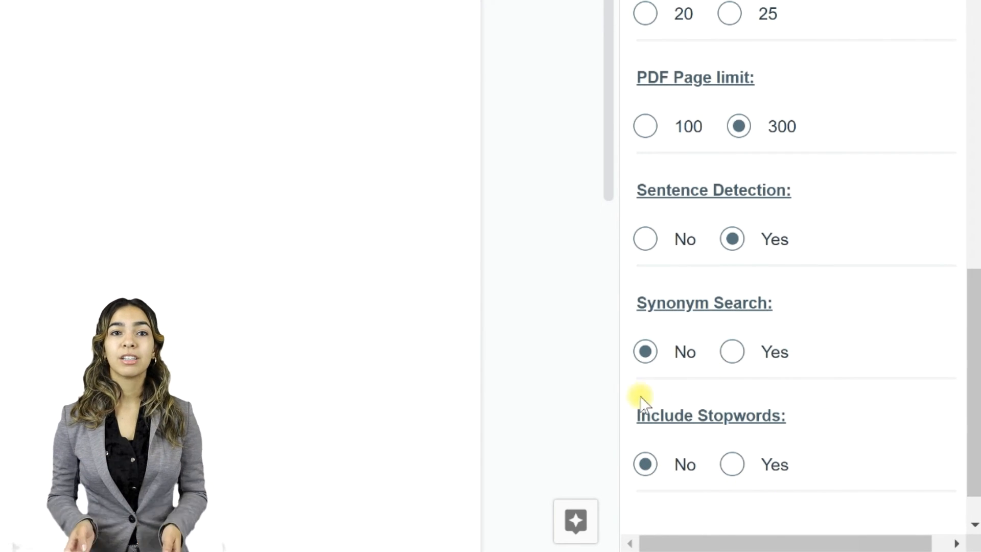